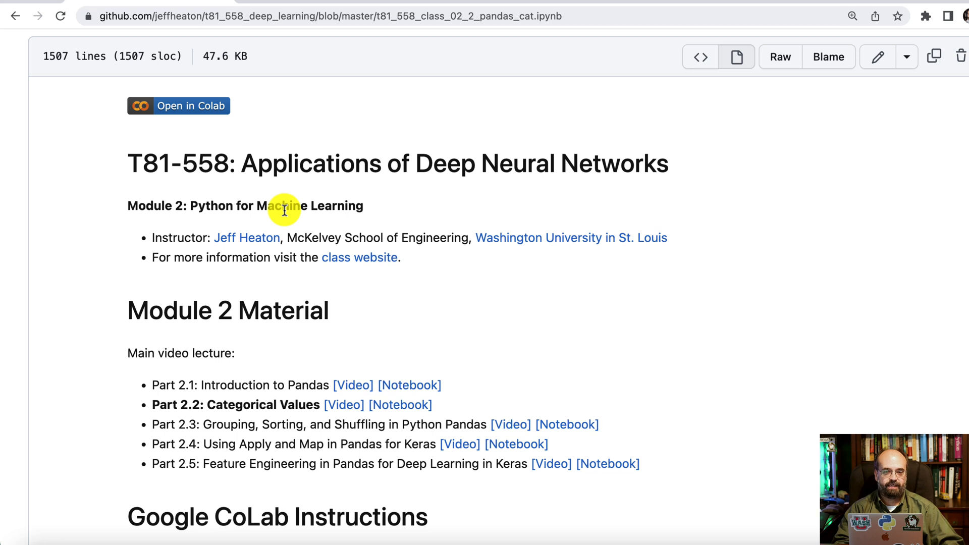
mouse_move(278, 105)
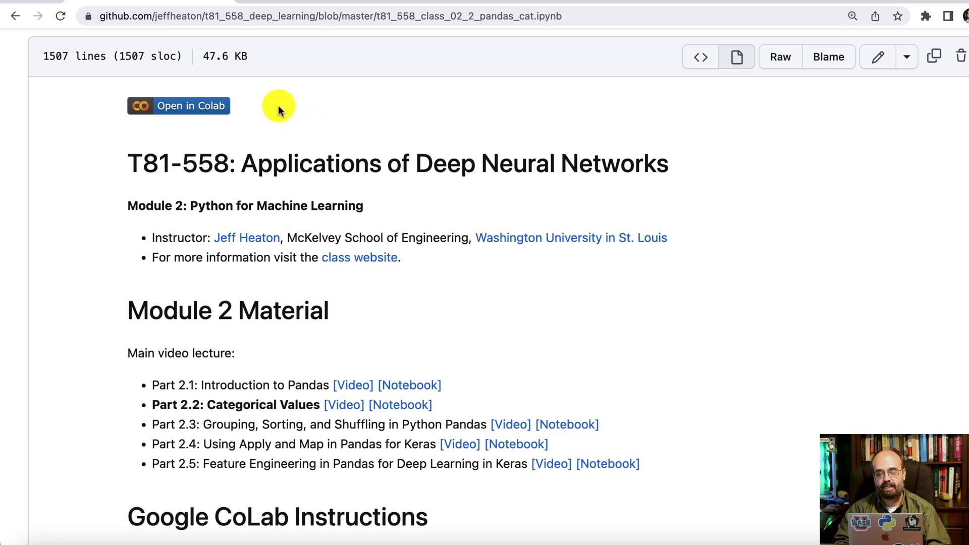
Launch the Part 2.2 Categorical Values notebook in Colab from its GitHub page.
click(179, 105)
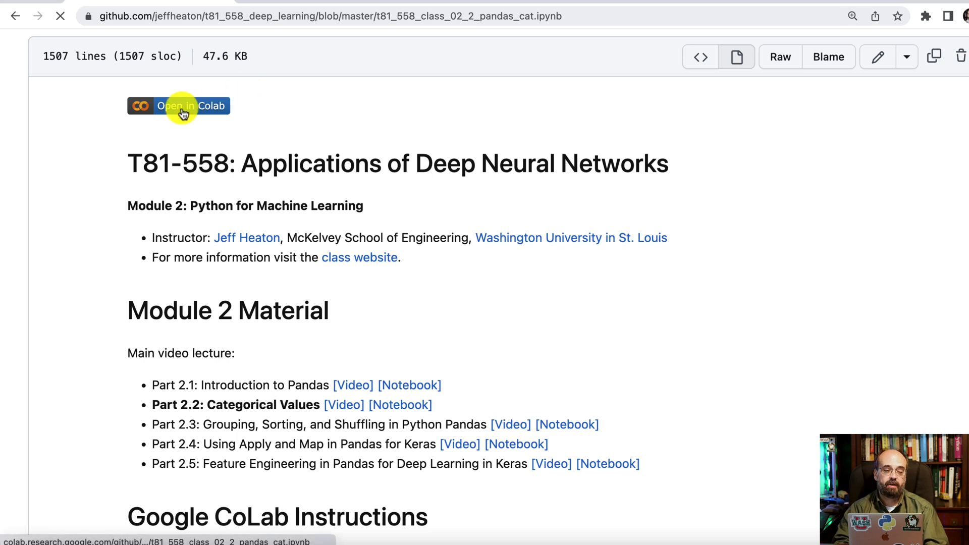
Load the notebook in Colab and reach Part 2.2 on nominal, ordinal, interval and ratio data.
click(179, 106)
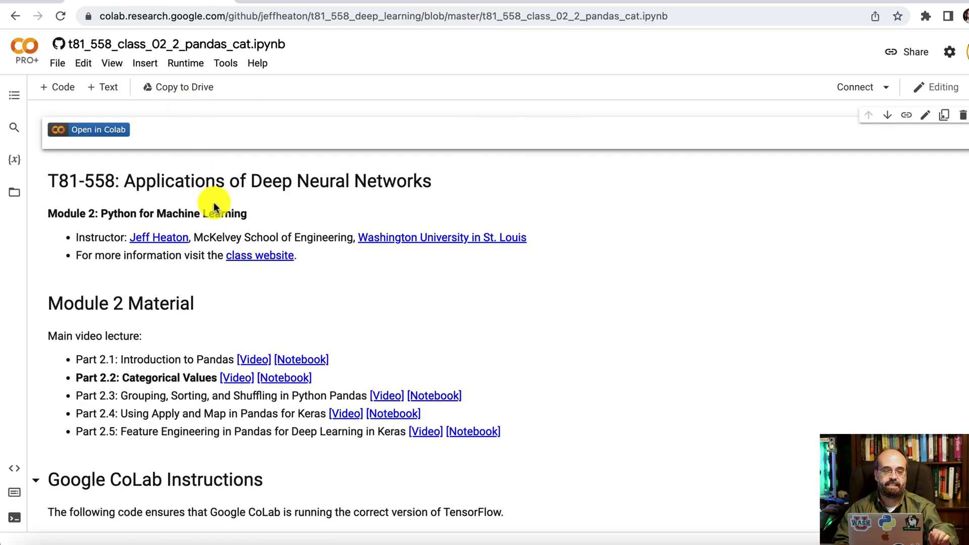
scroll(down, 3)
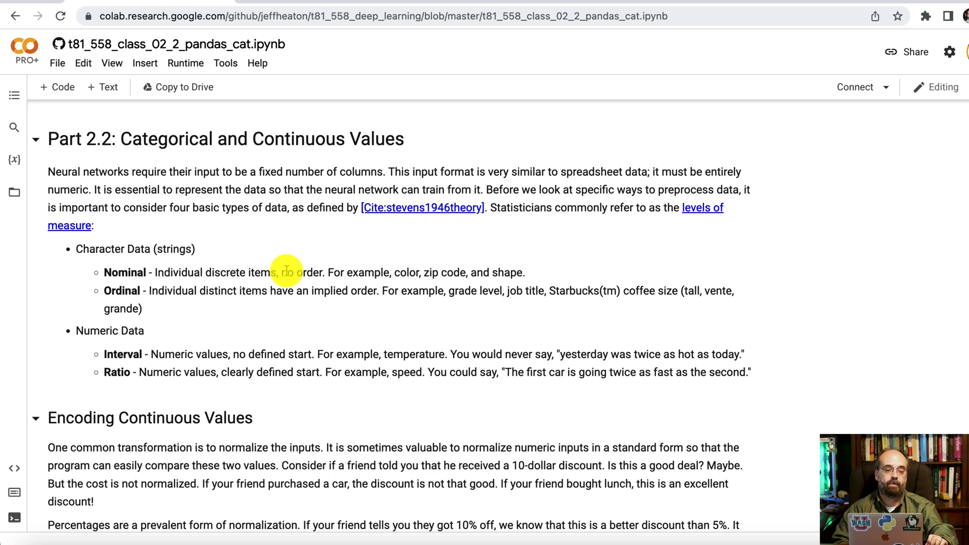
mouse_move(126, 326)
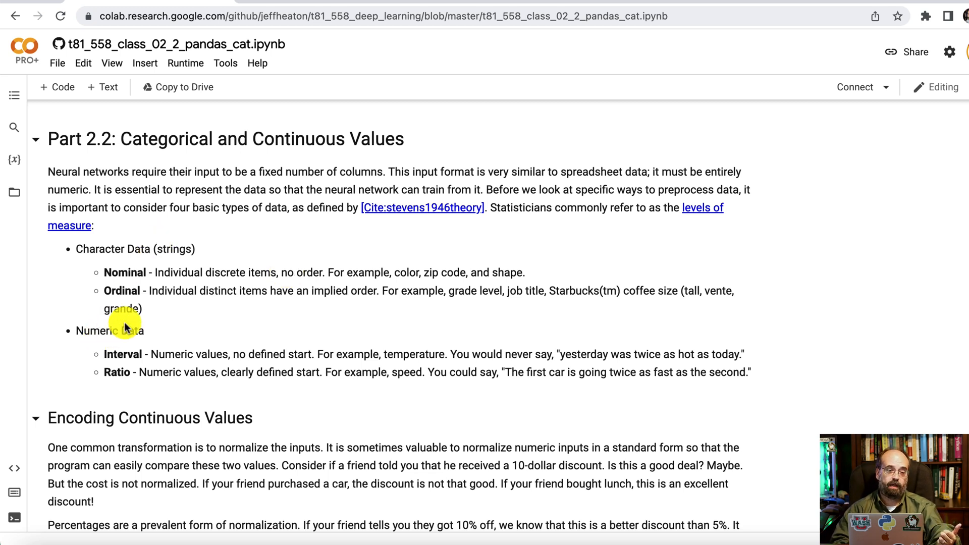
mouse_move(126, 272)
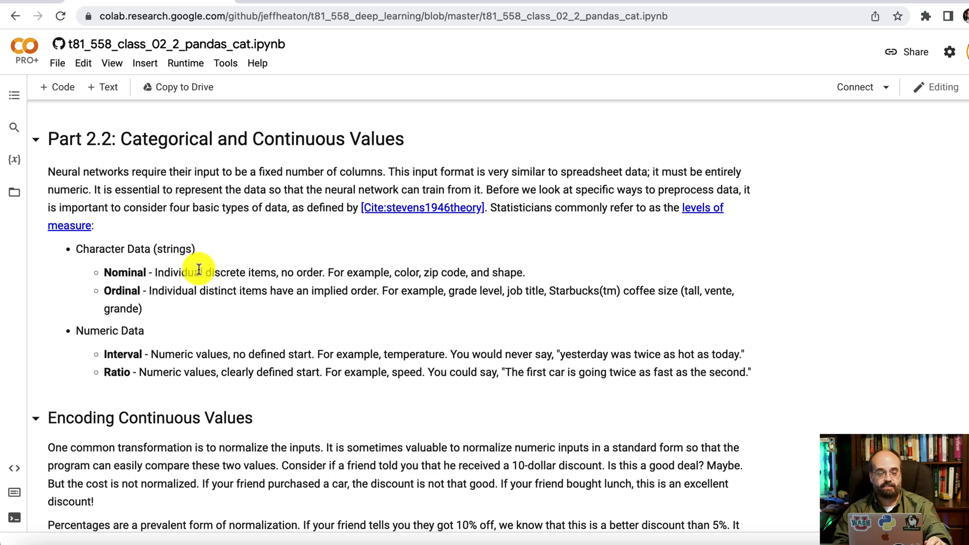
scroll(down, 3)
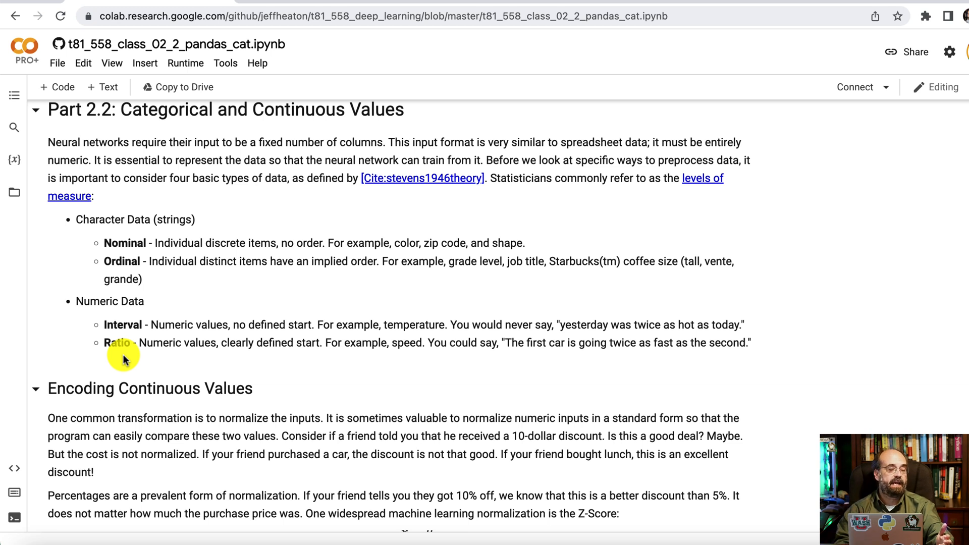
mouse_move(212, 328)
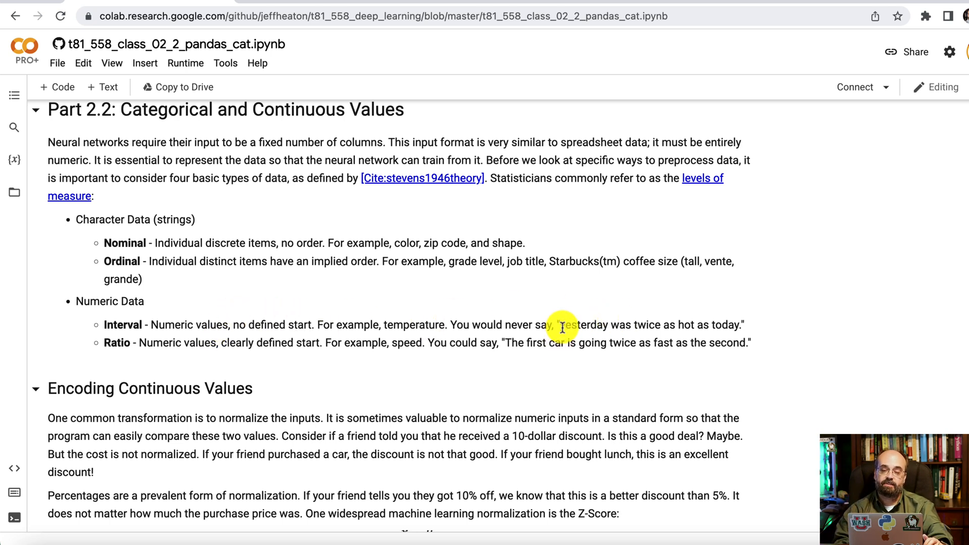
mouse_move(666, 326)
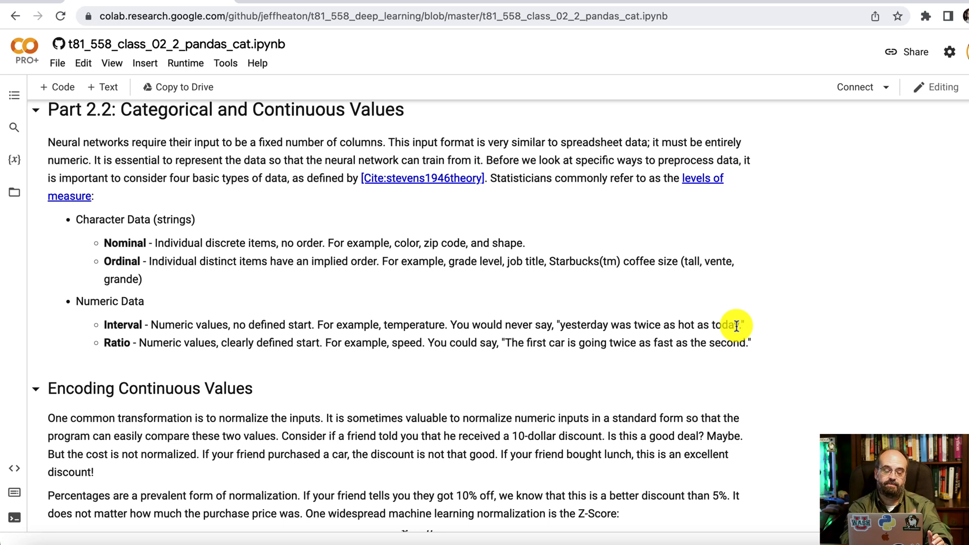
mouse_move(201, 349)
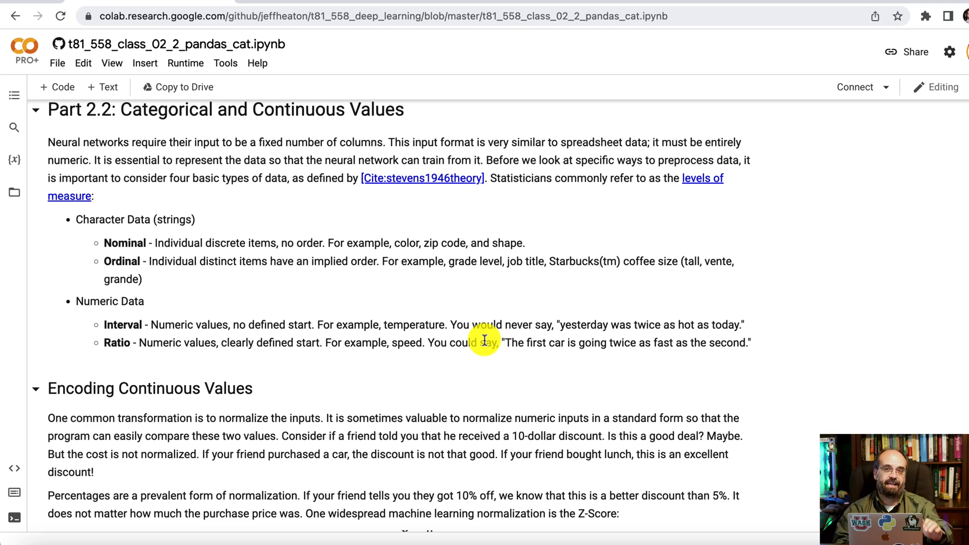
scroll(down, 3)
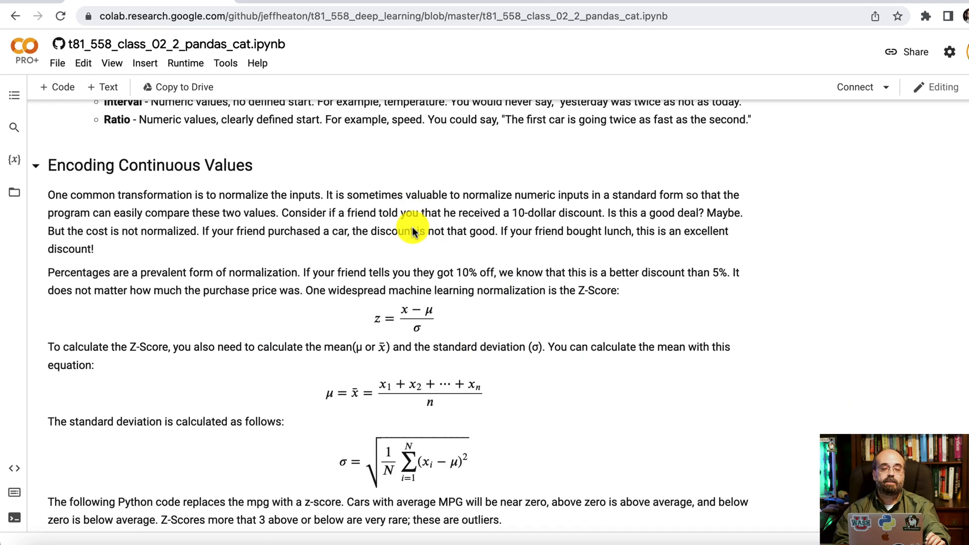
scroll(down, 3)
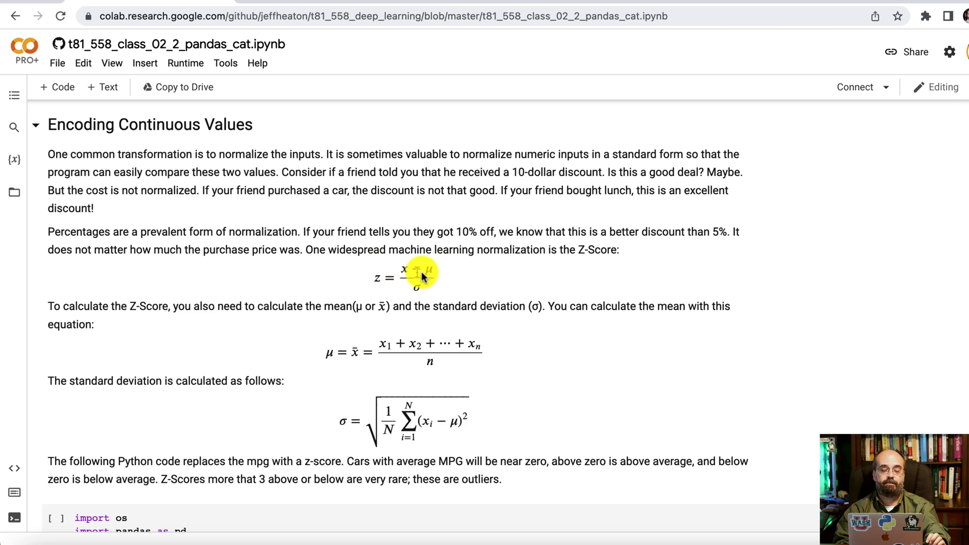
mouse_move(425, 300)
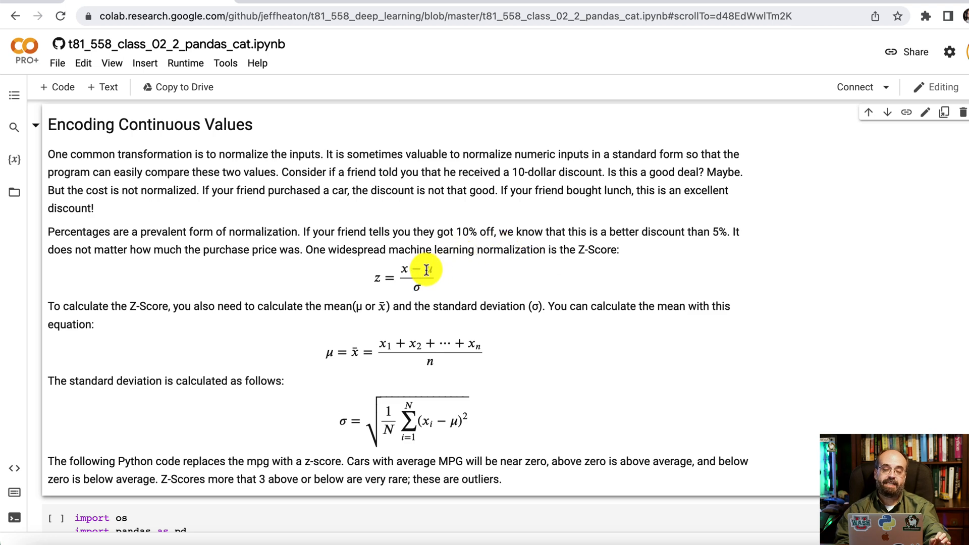
scroll(down, 3)
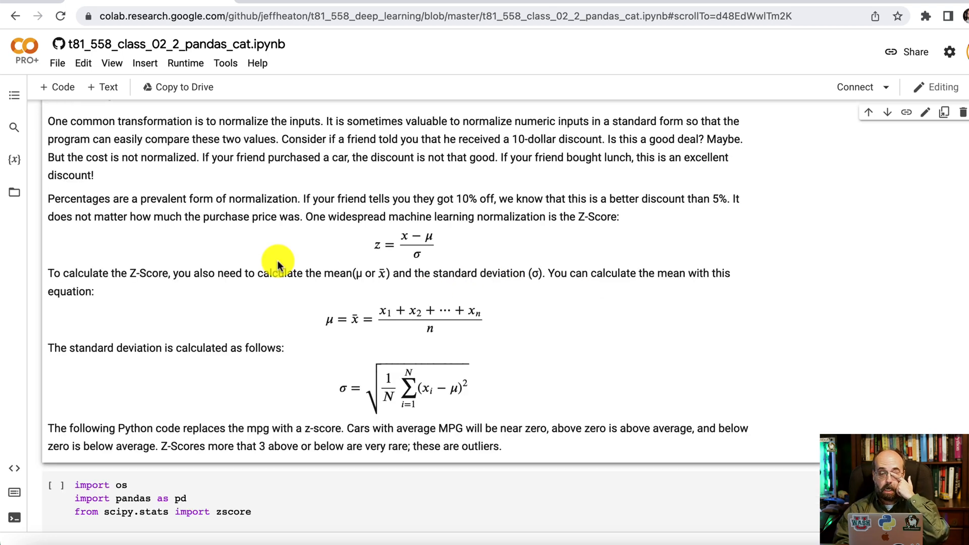
mouse_move(303, 328)
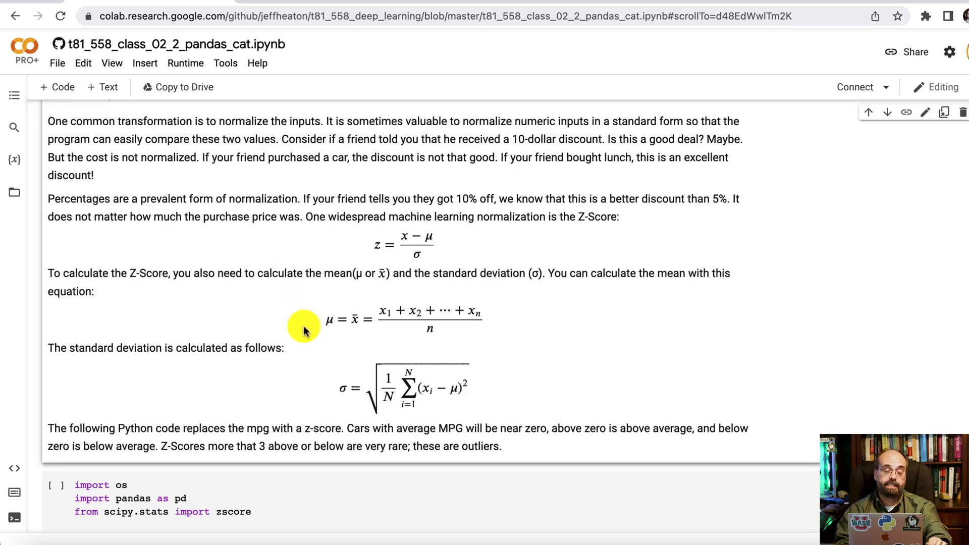
mouse_move(368, 325)
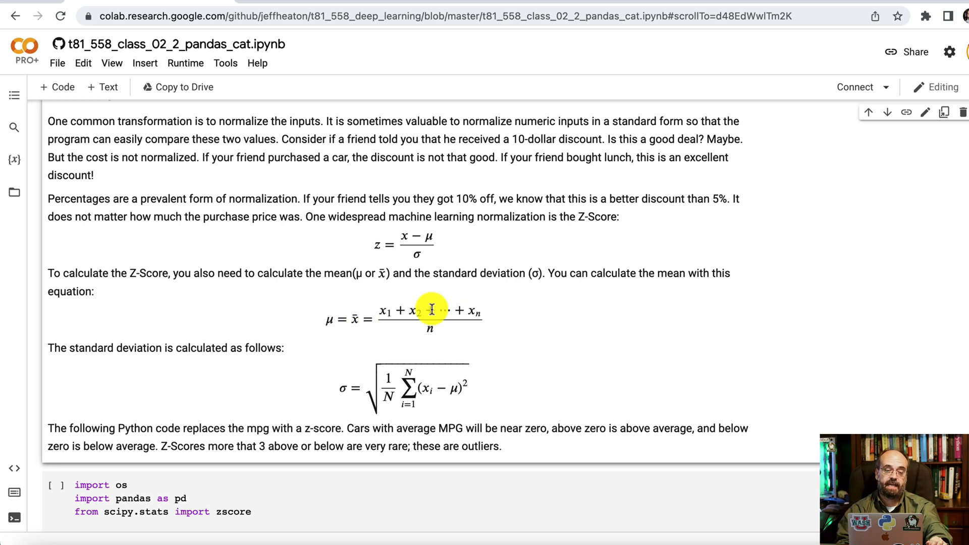
scroll(down, 3)
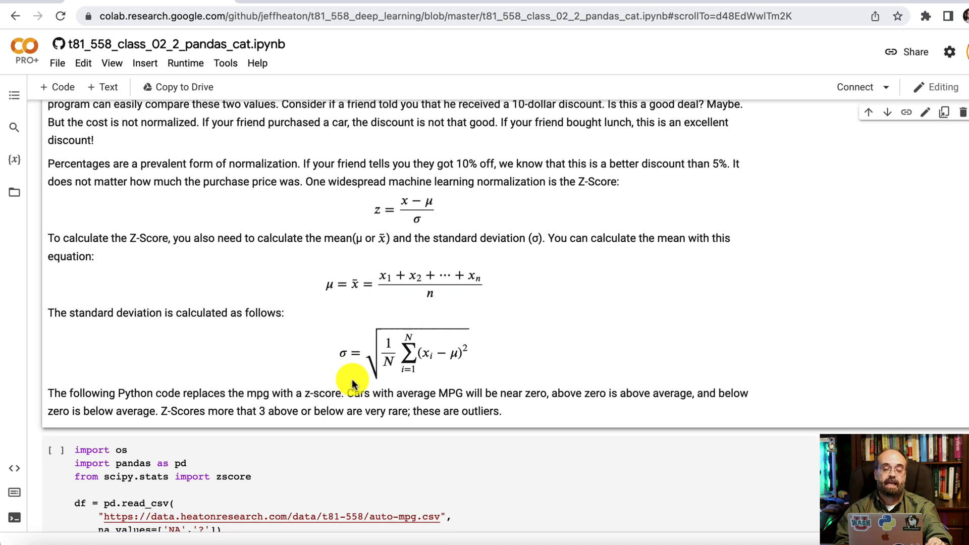
mouse_move(338, 361)
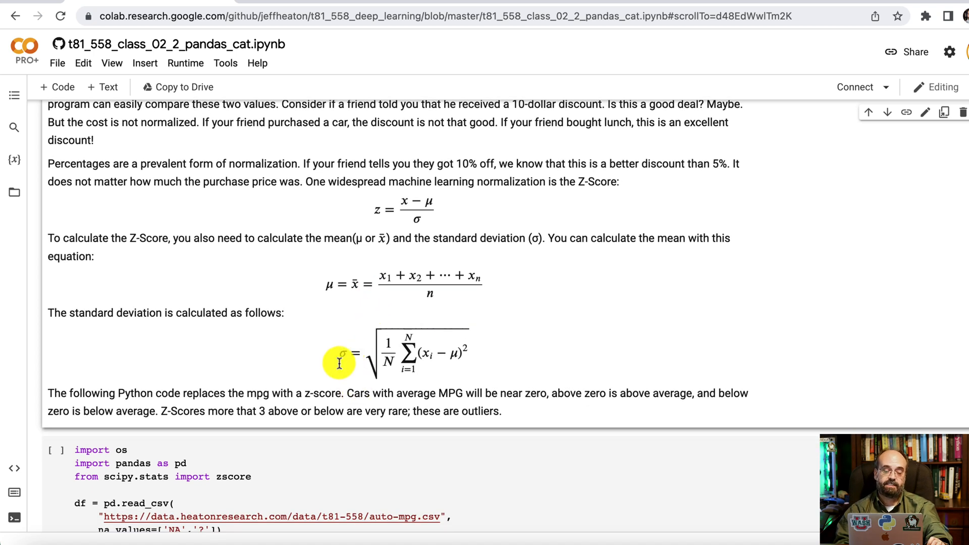
mouse_move(431, 353)
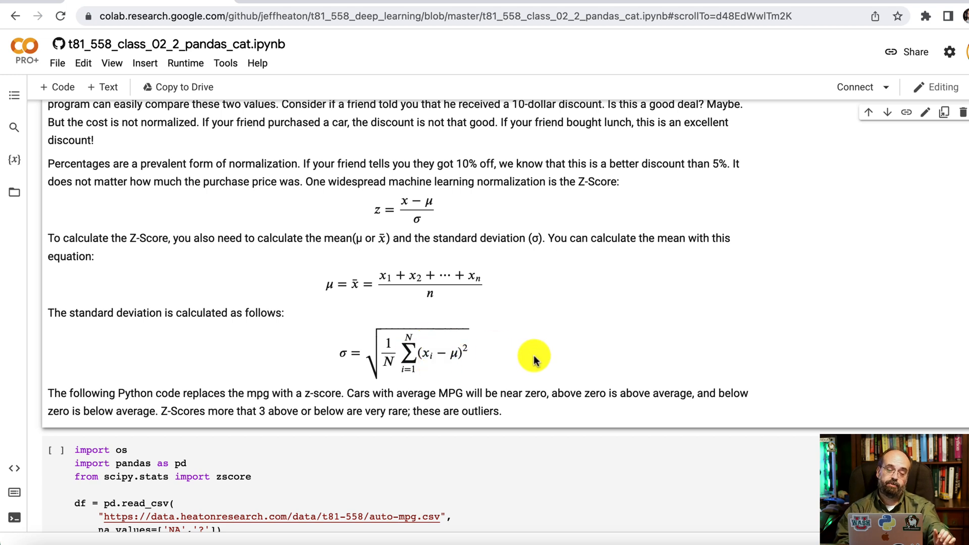
mouse_move(466, 354)
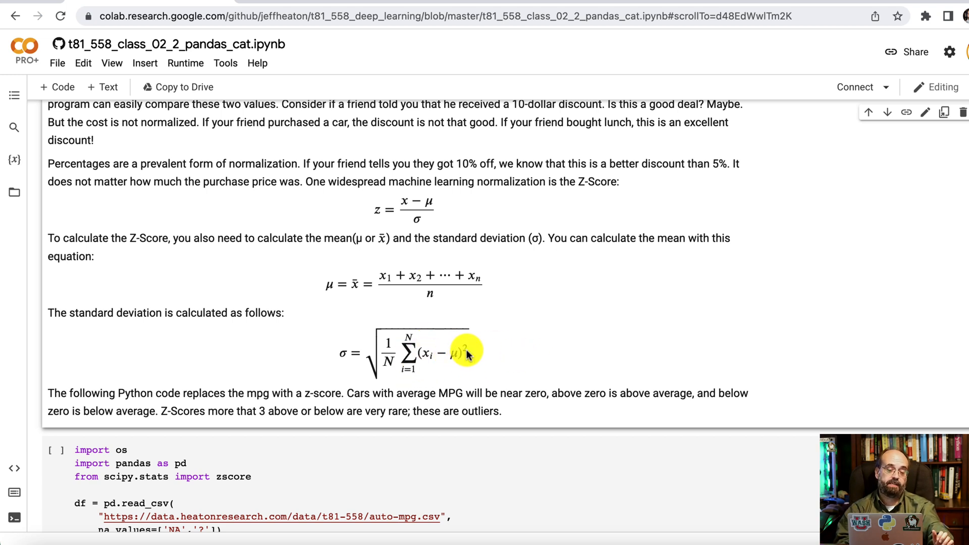
mouse_move(468, 353)
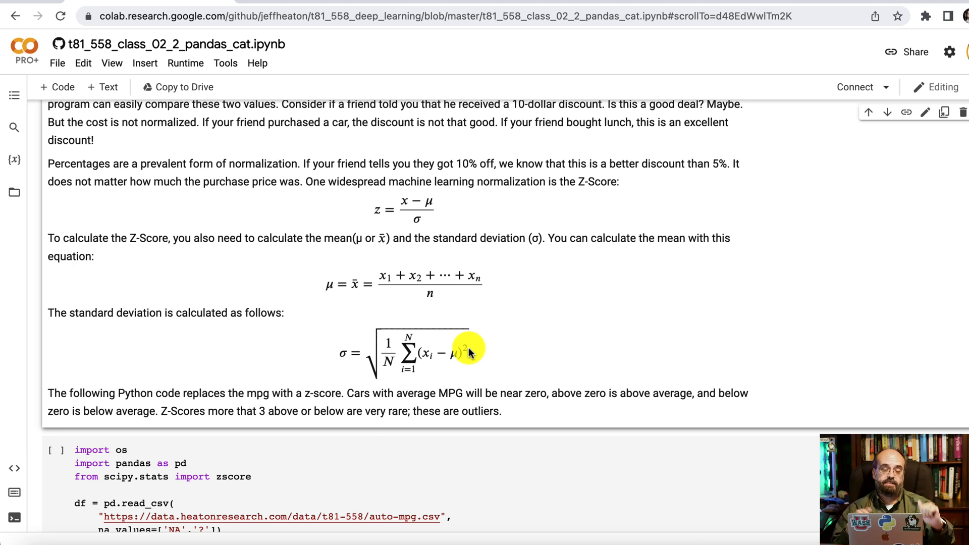
mouse_move(494, 365)
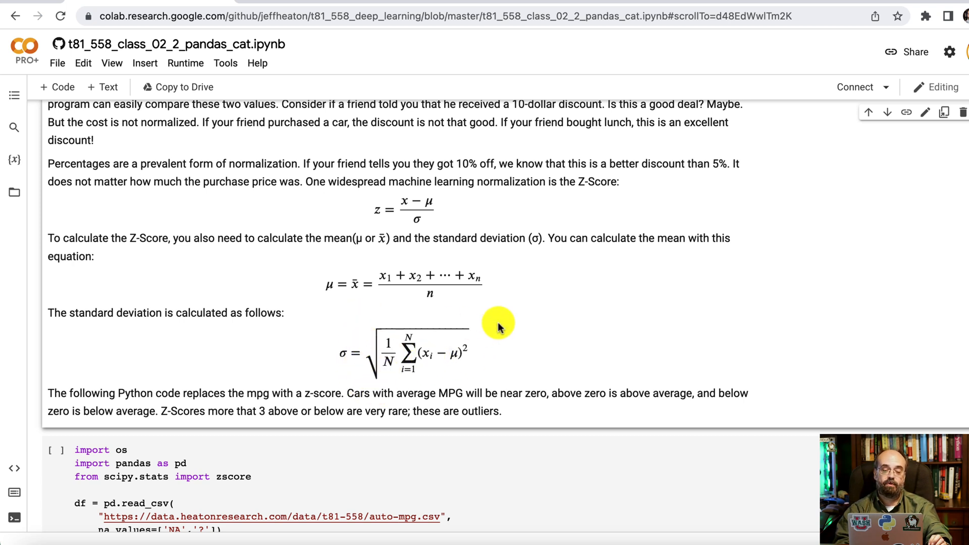
mouse_move(475, 358)
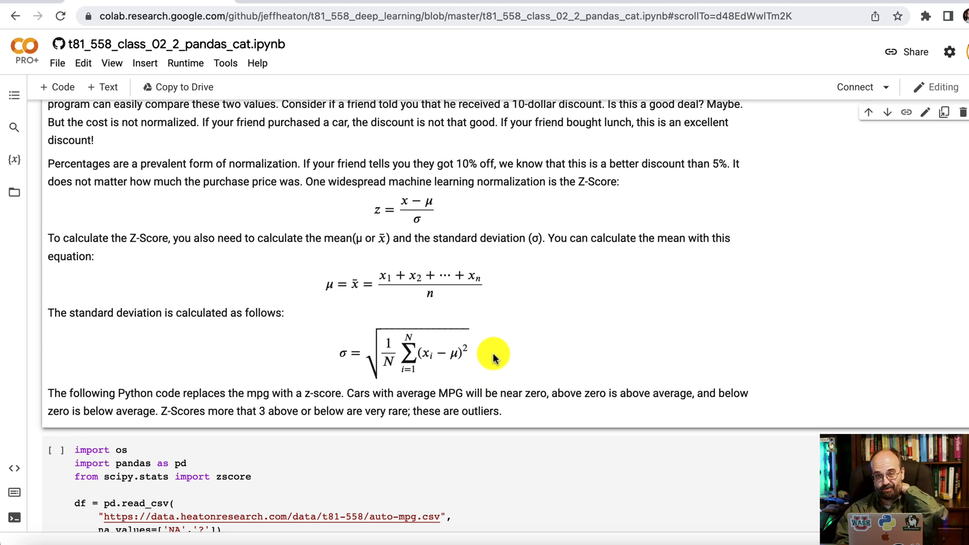
scroll(down, 3)
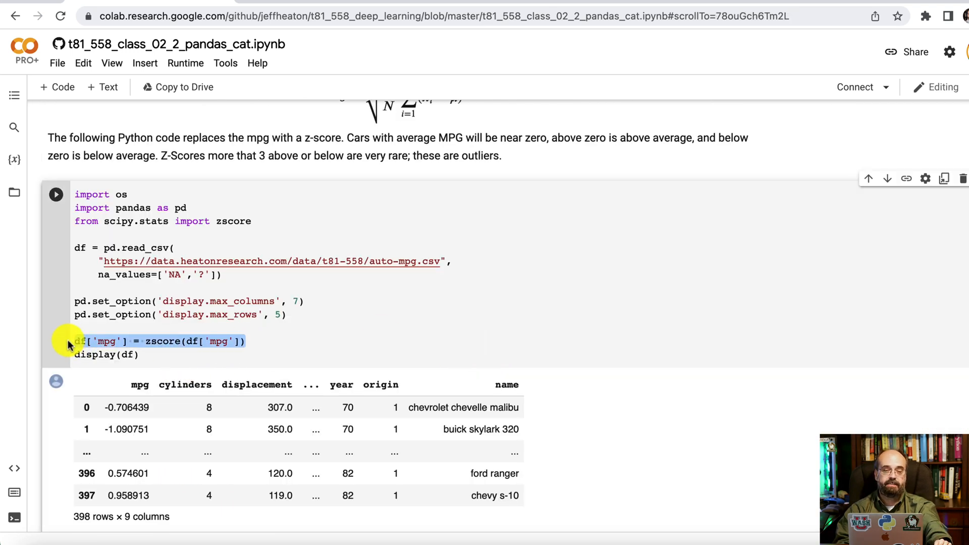
scroll(down, 3)
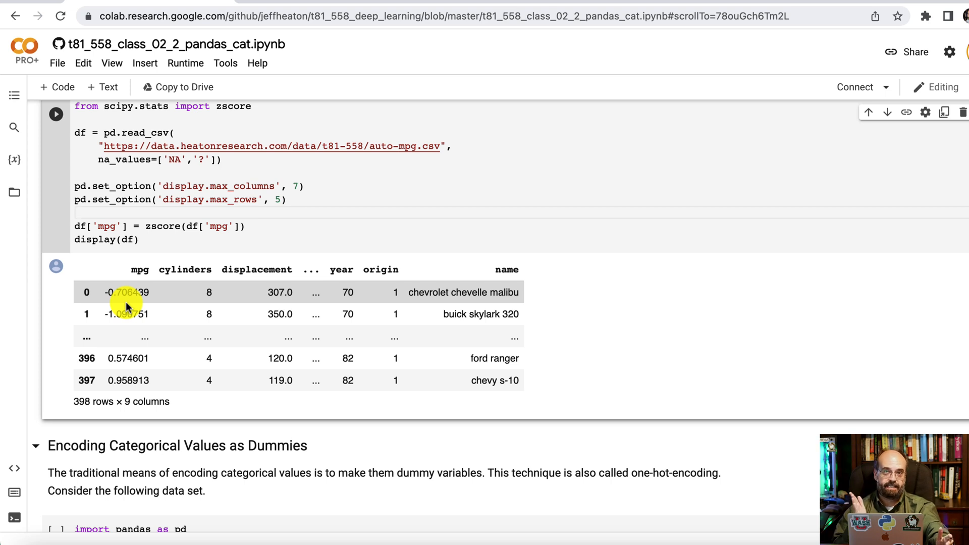
Scroll past the jh-simple-dataset preview to the four unique area values c, d, a, b.
scroll(down, 3)
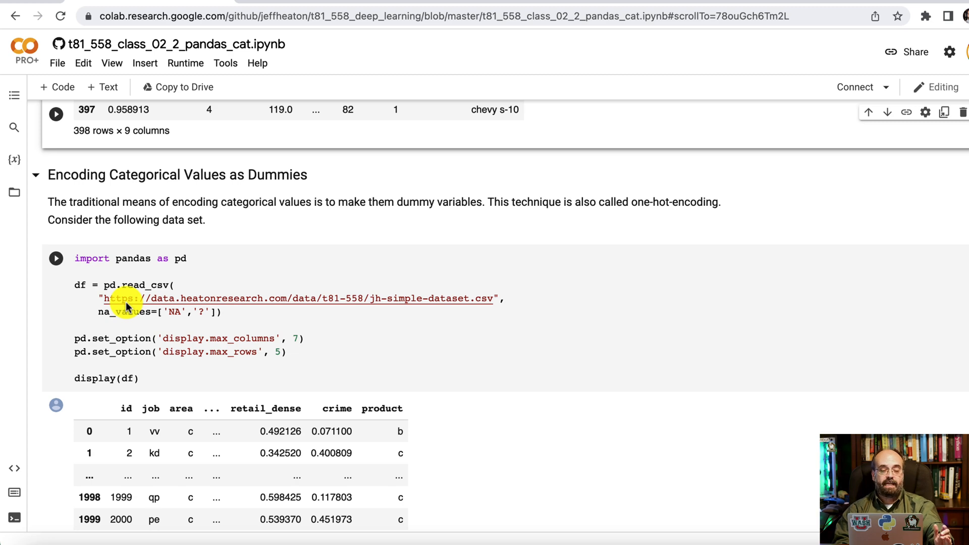
scroll(down, 3)
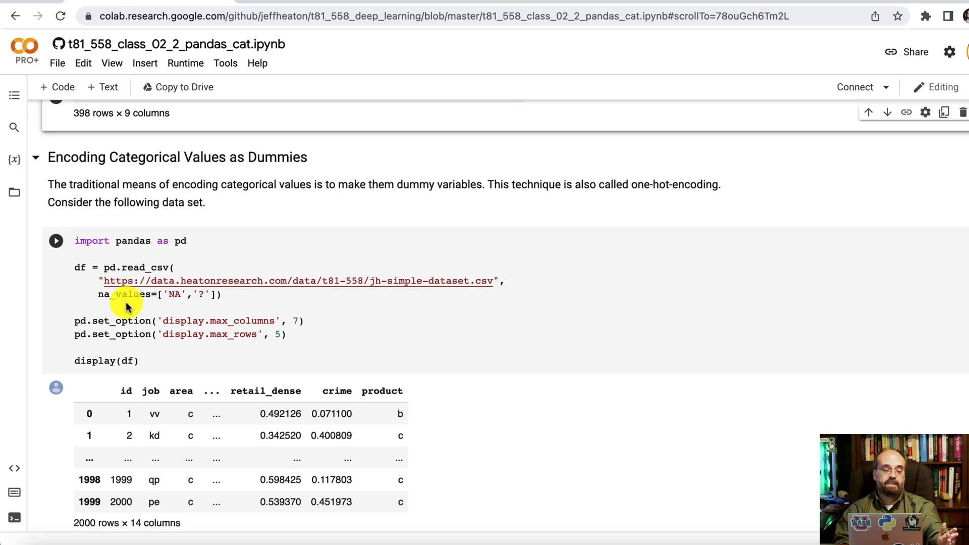
scroll(down, 3)
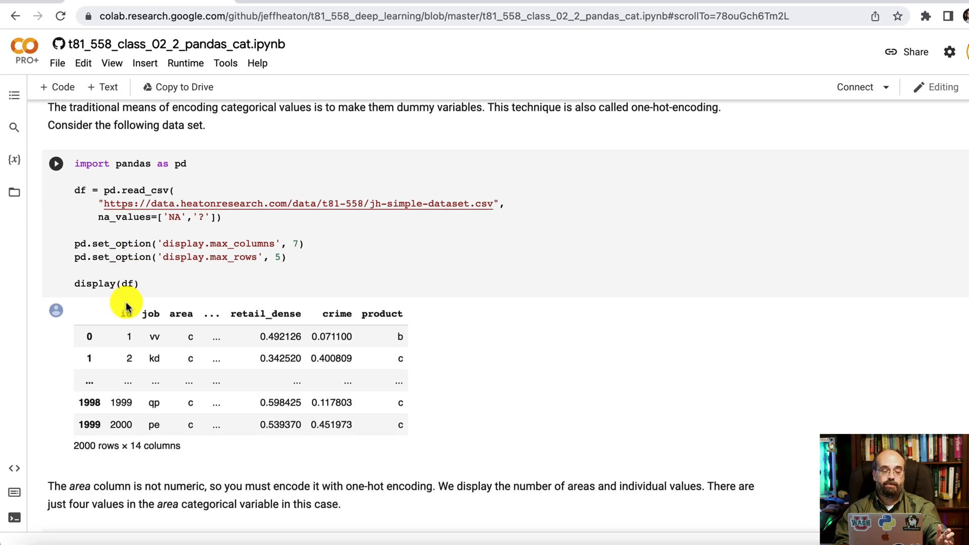
scroll(down, 3)
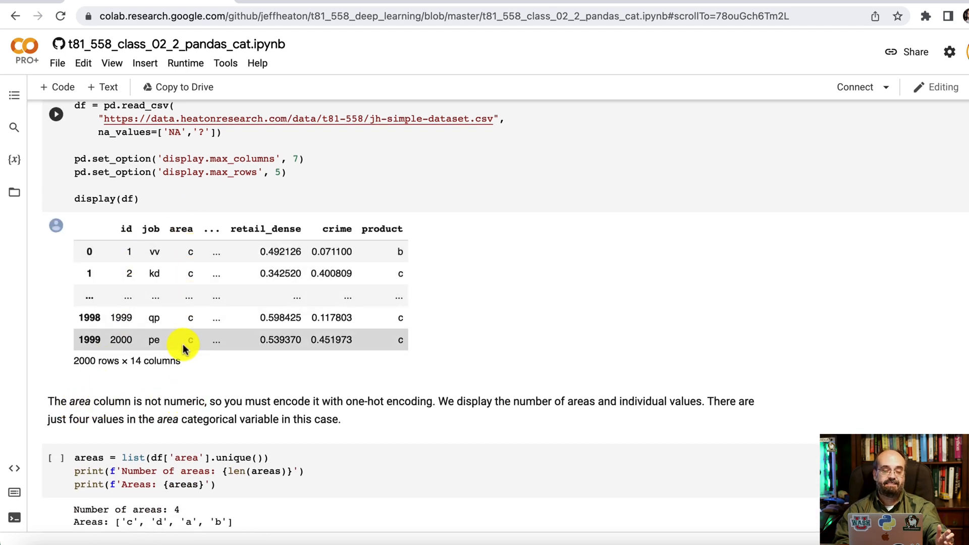
scroll(down, 3)
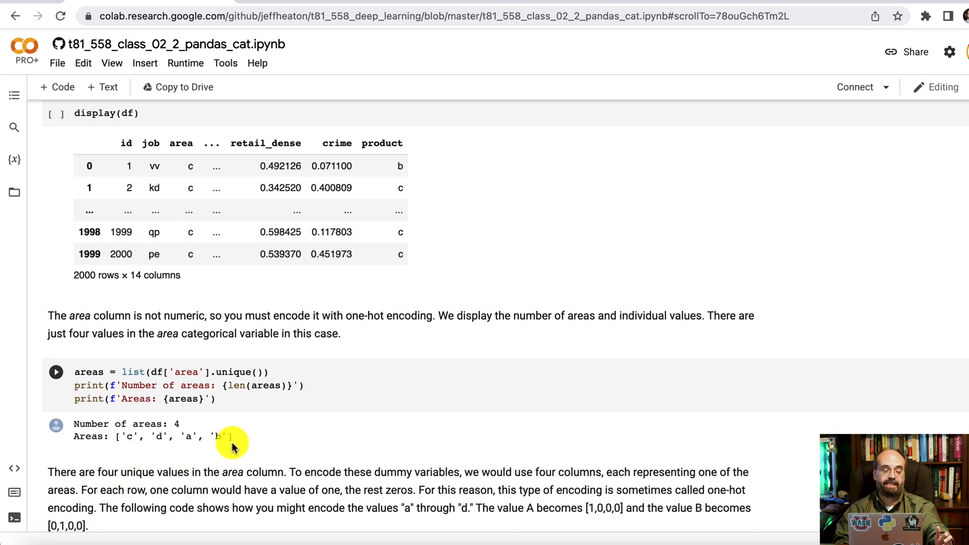
mouse_move(158, 457)
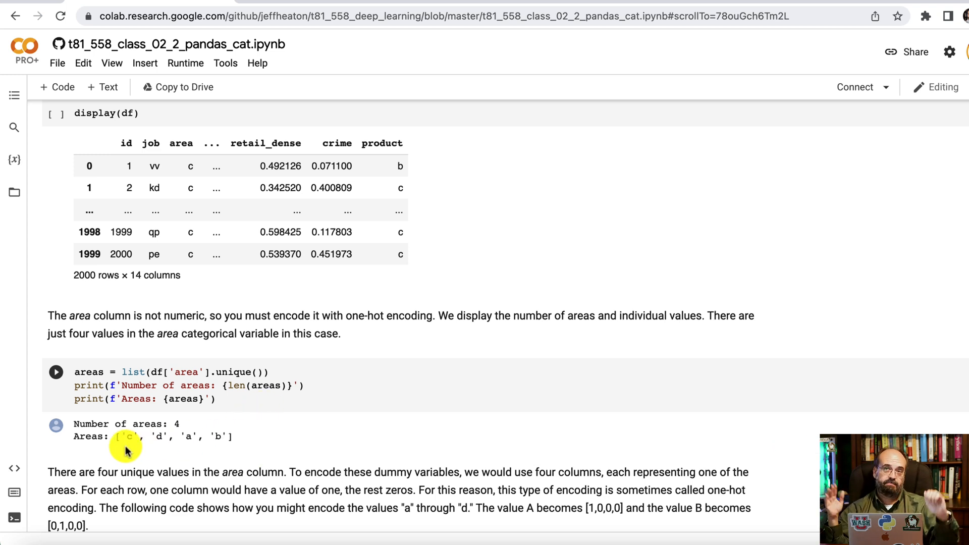
mouse_move(121, 431)
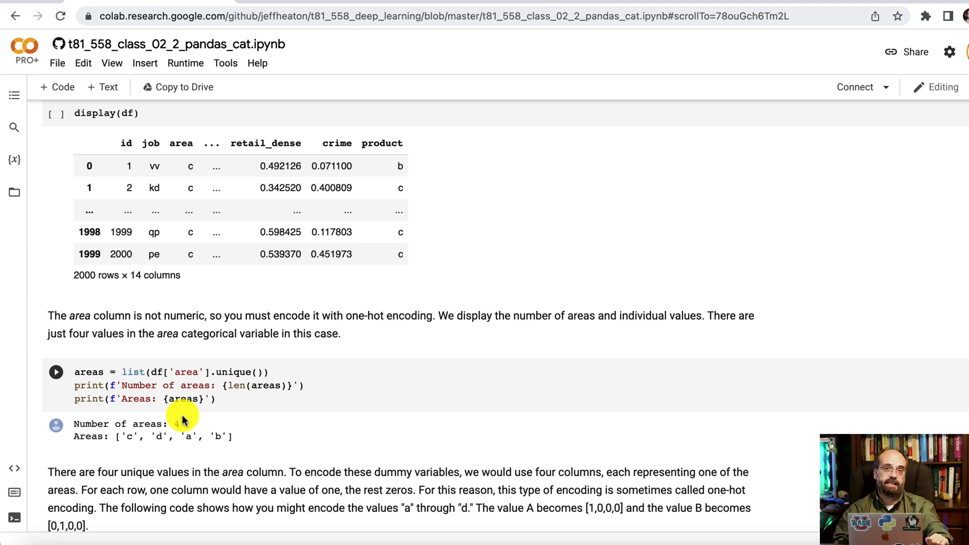
Highlight the df['area'] argument in the get_dummies cell encoding the area column.
scroll(down, 3)
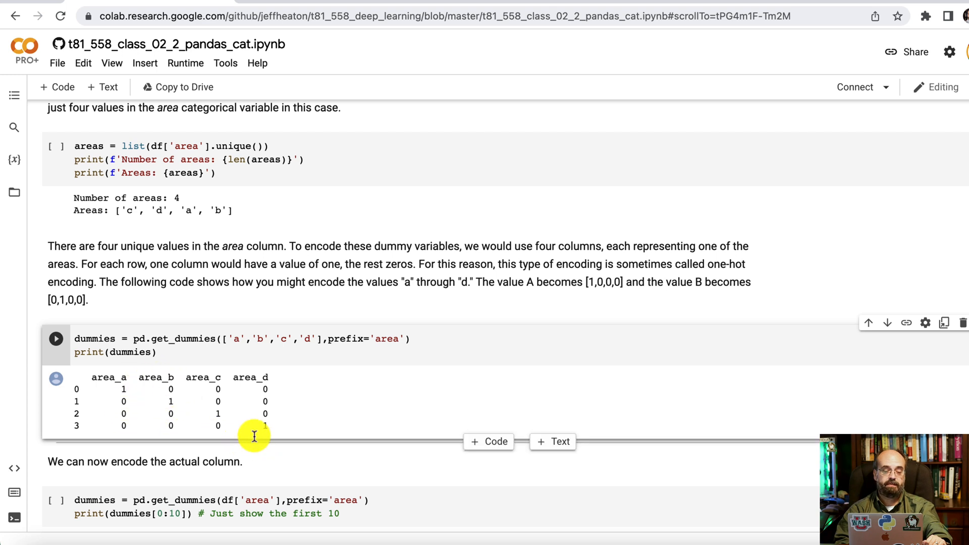
mouse_move(164, 396)
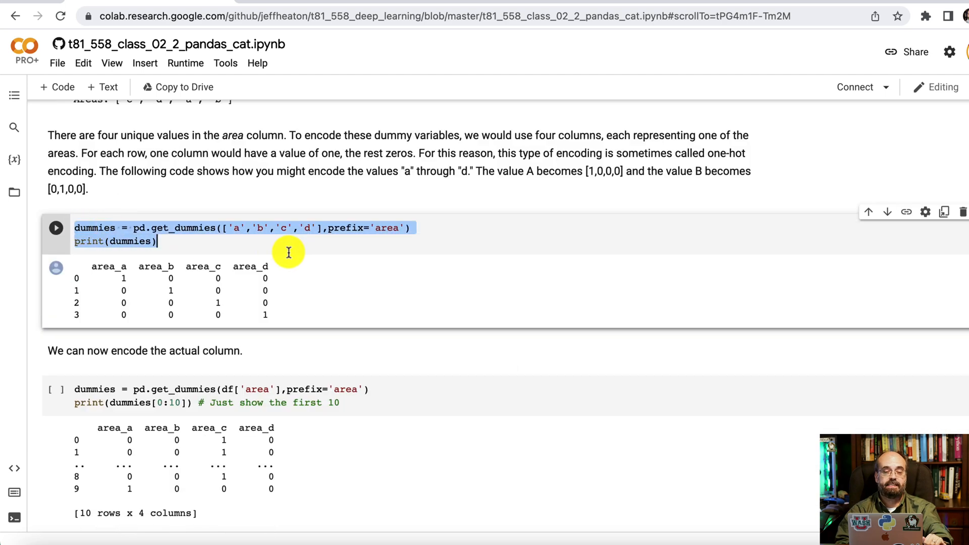
mouse_move(429, 238)
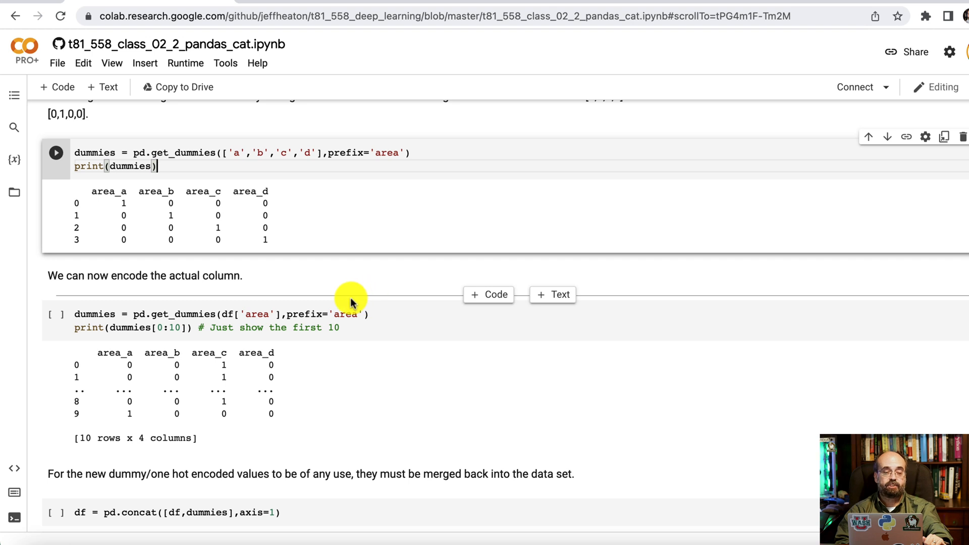
click(142, 314)
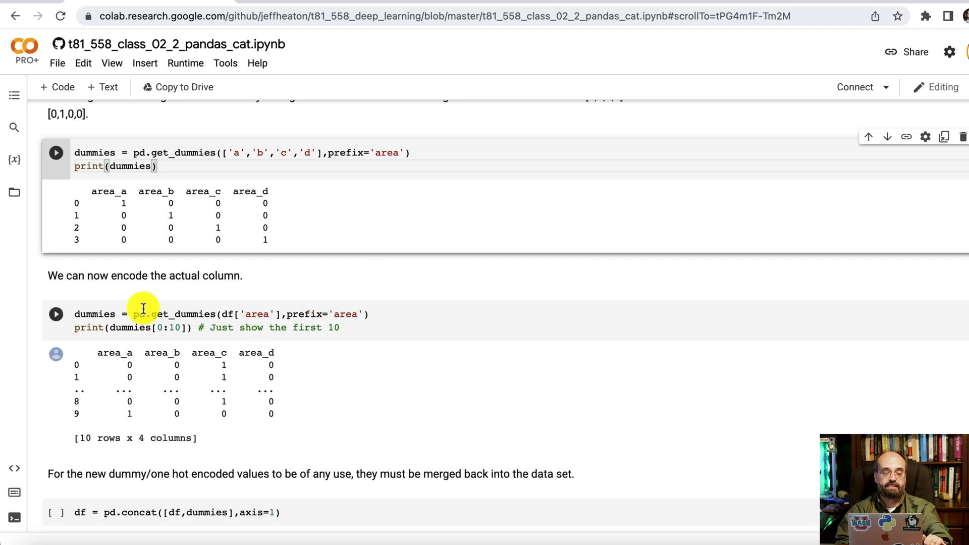
double_click(155, 314)
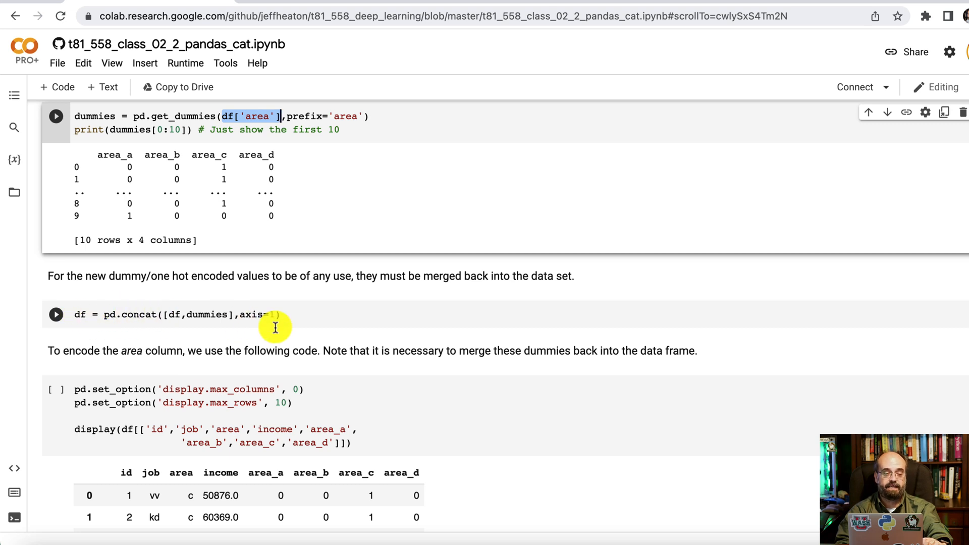
Scroll to the merged 2000 × 8 table with id, job, area, income and area_a–area_d.
scroll(down, 3)
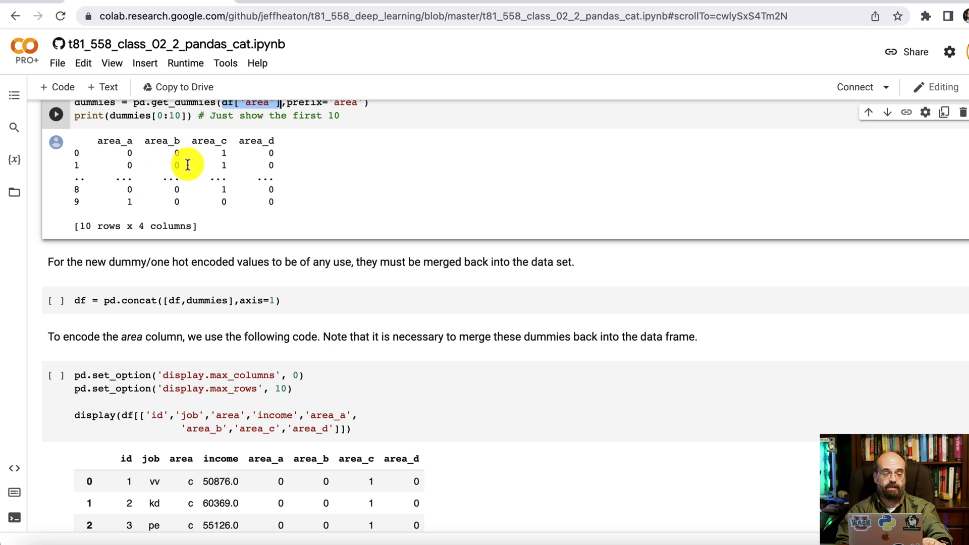
scroll(down, 3)
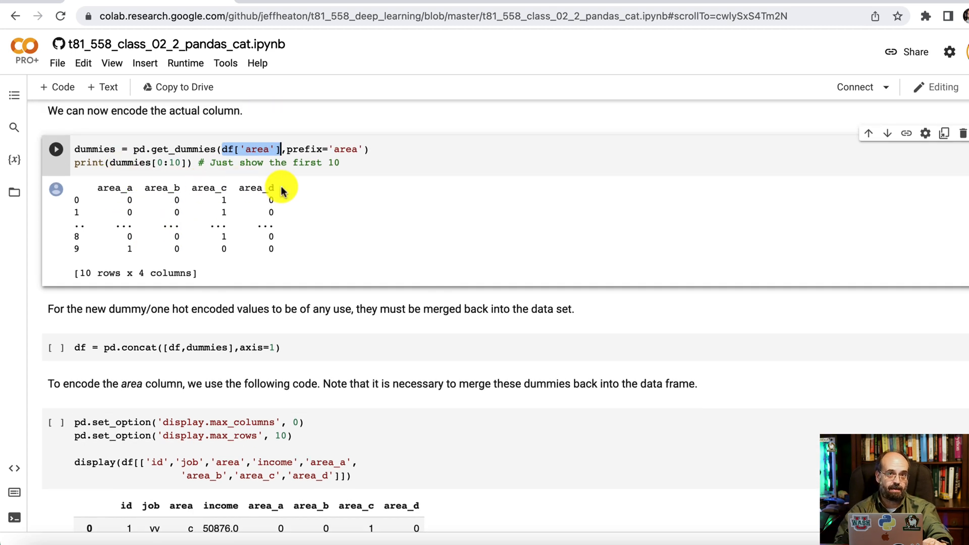
mouse_move(256, 328)
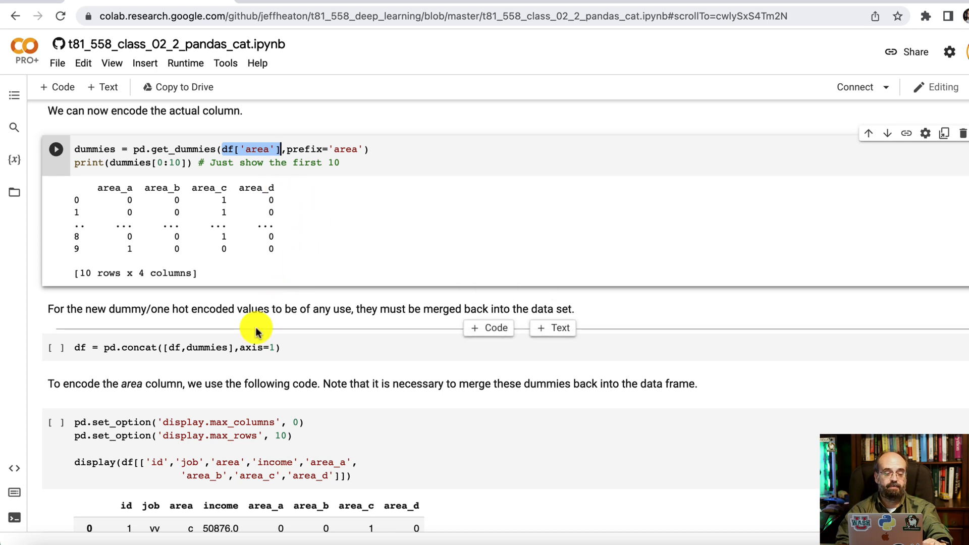
scroll(down, 3)
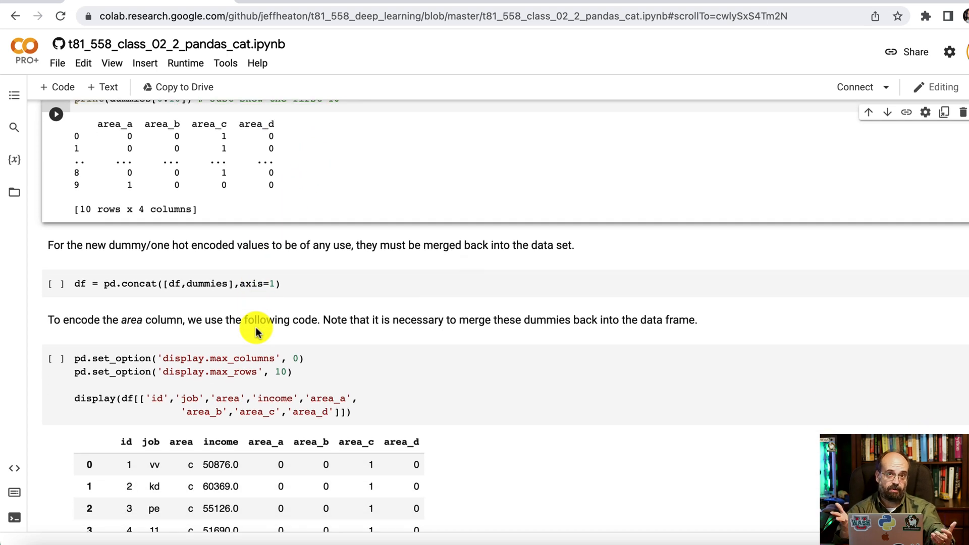
scroll(down, 3)
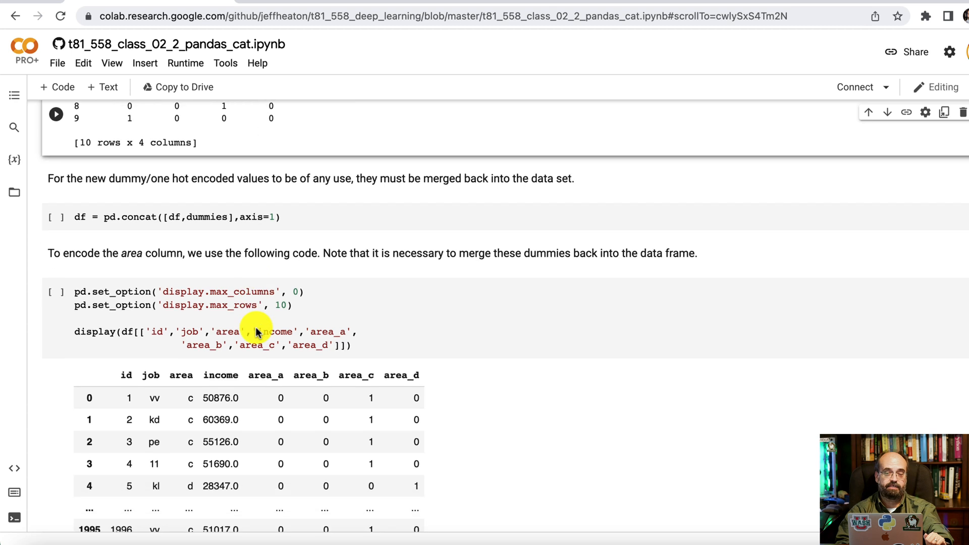
scroll(down, 3)
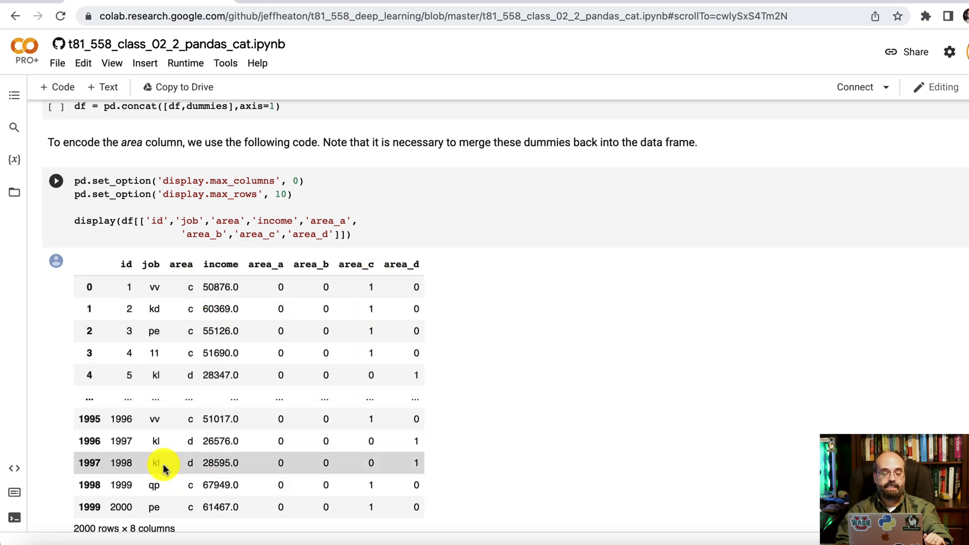
Scroll to the df.drop('area') output showing 2000 rows × 7 columns.
scroll(down, 3)
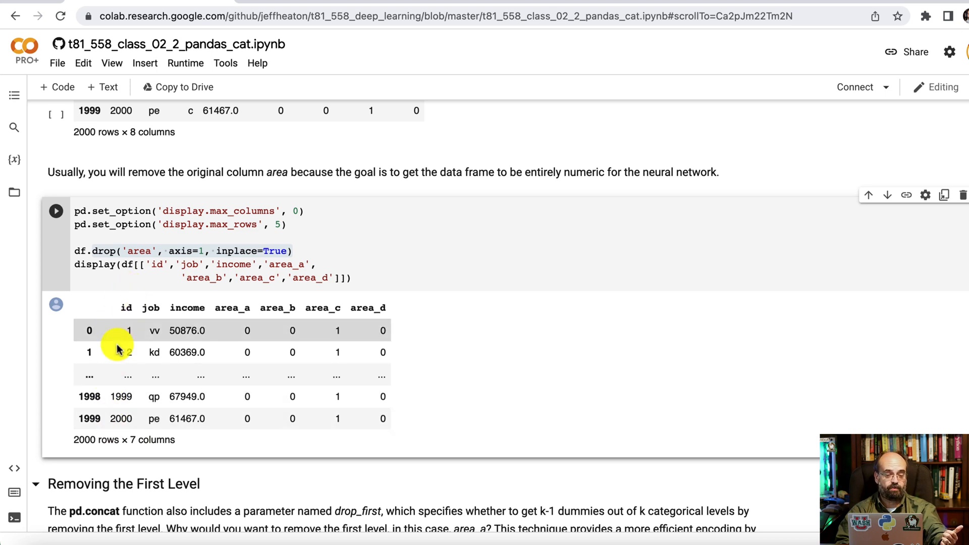
mouse_move(134, 397)
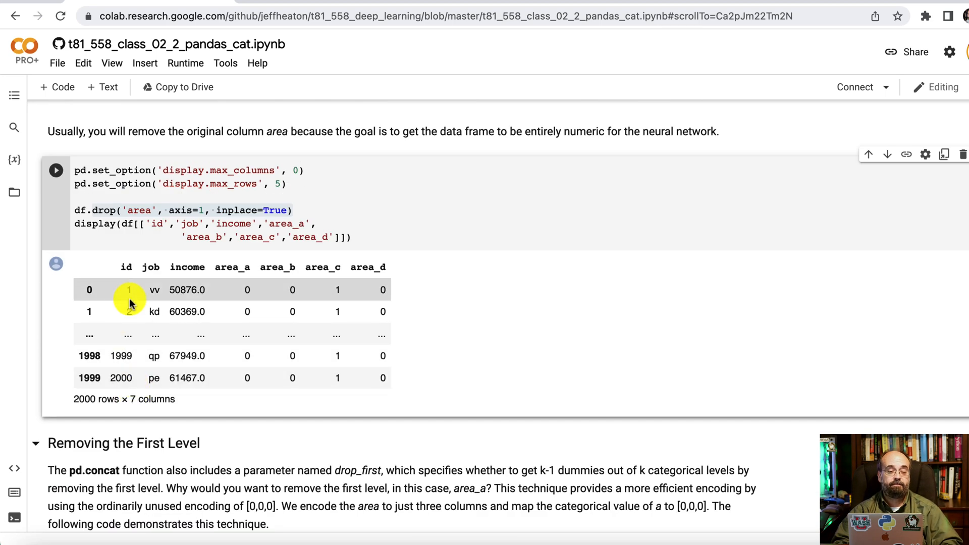
mouse_move(127, 403)
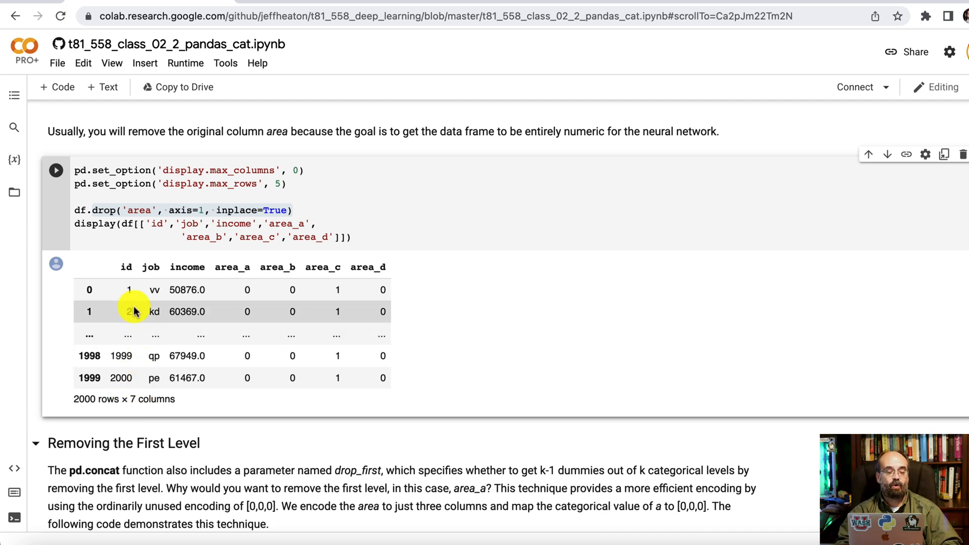
mouse_move(136, 364)
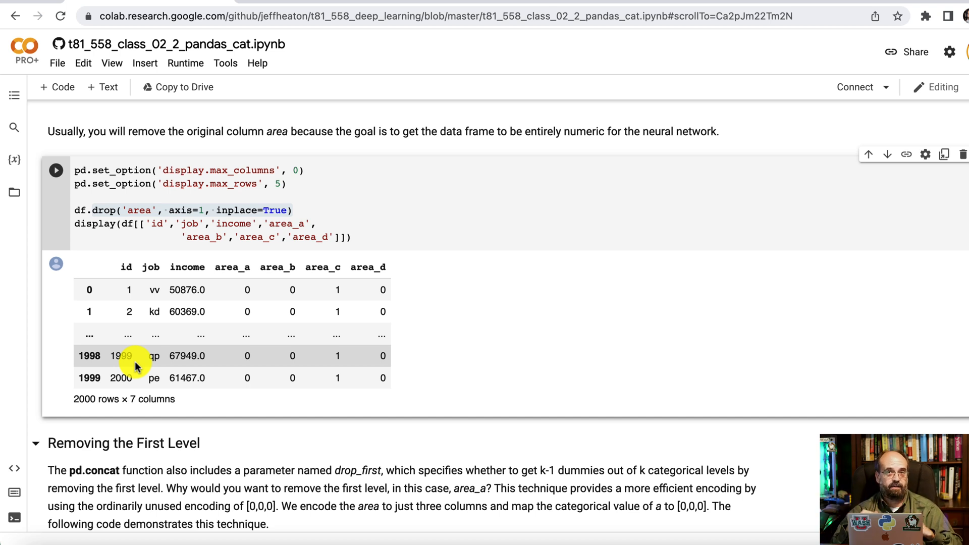
mouse_move(187, 326)
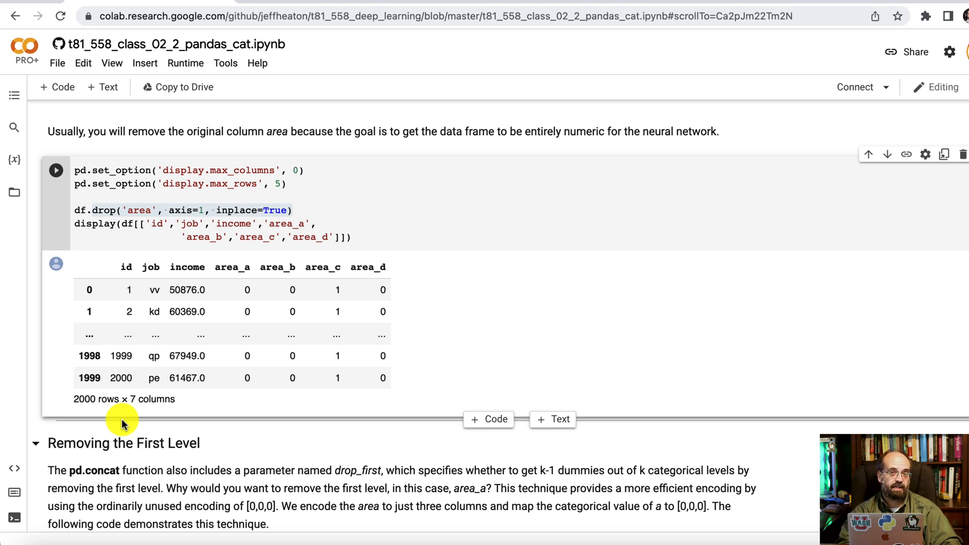
mouse_move(141, 348)
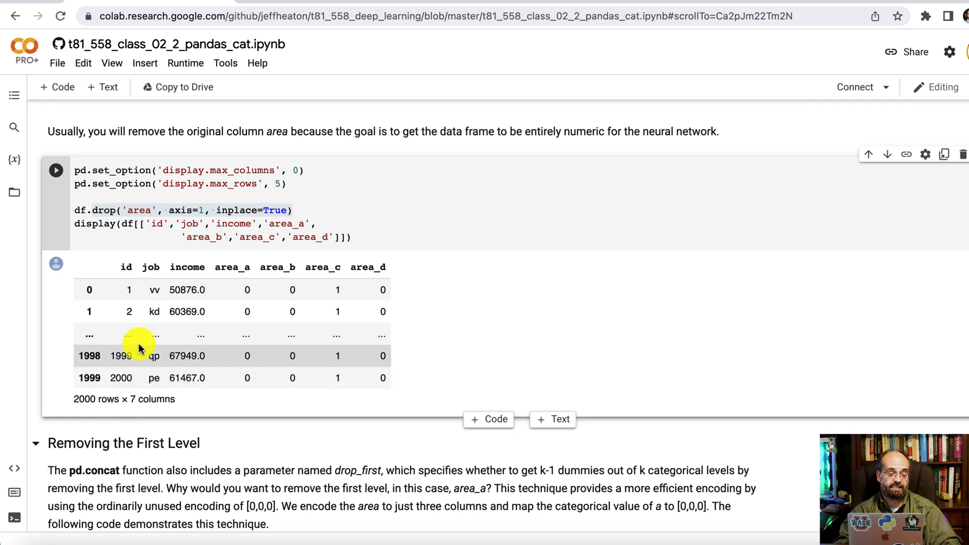
scroll(down, 3)
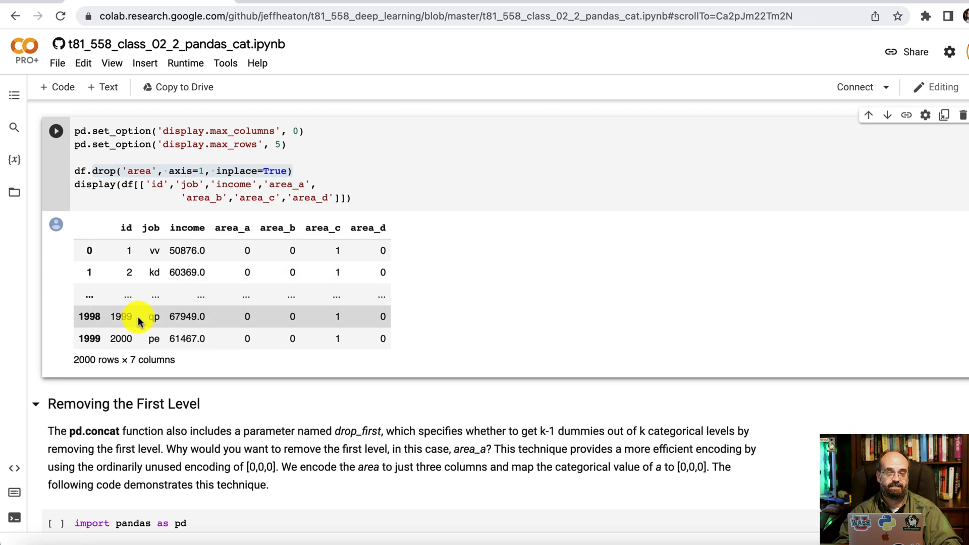
scroll(down, 3)
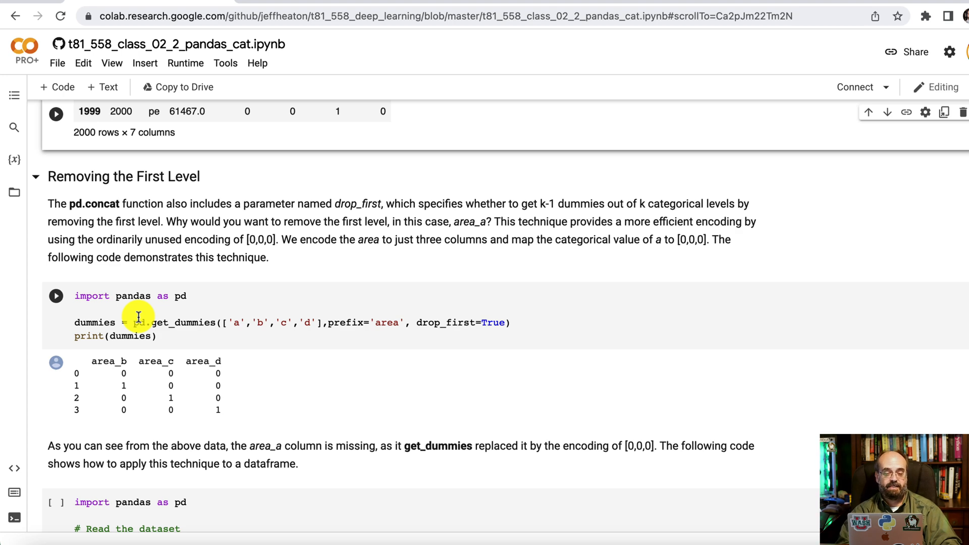
scroll(down, 3)
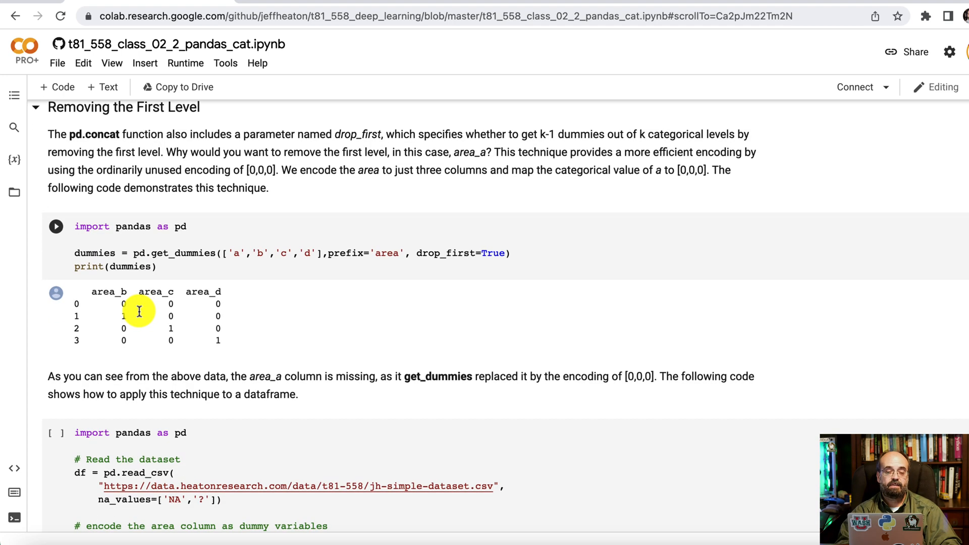
scroll(down, 3)
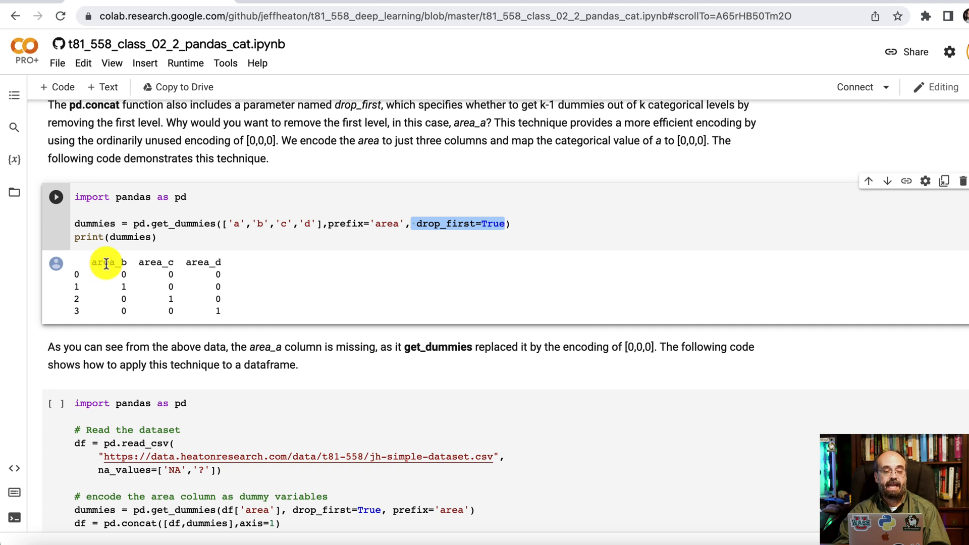
mouse_move(119, 311)
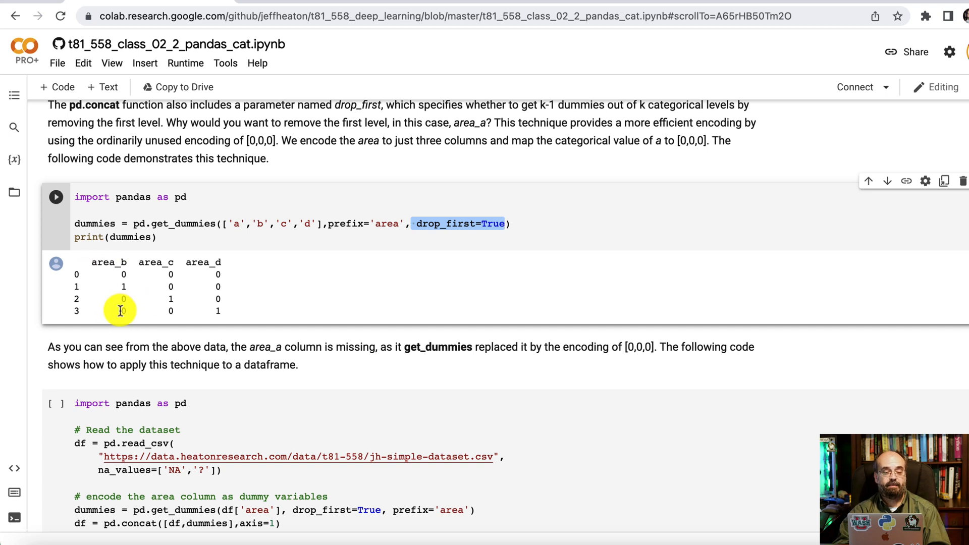
click(123, 274)
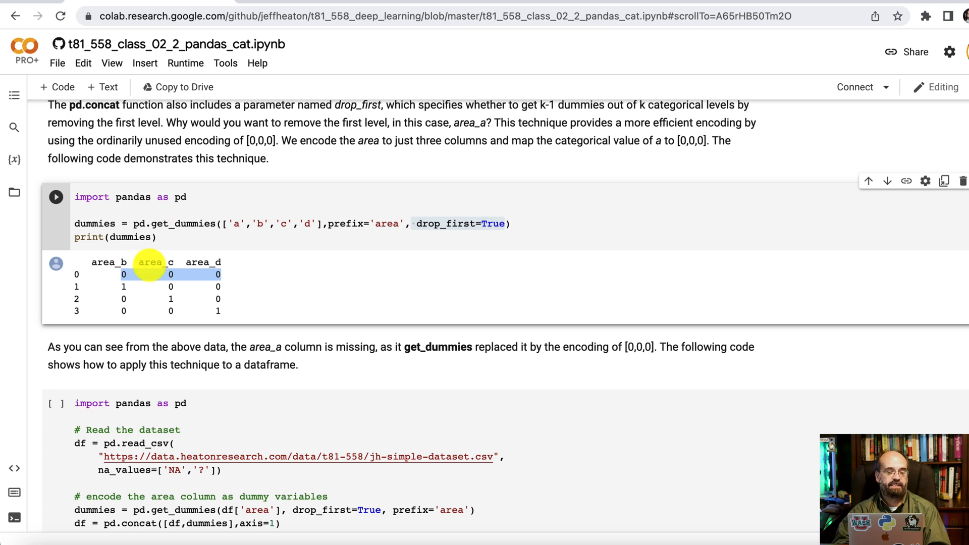
mouse_move(185, 283)
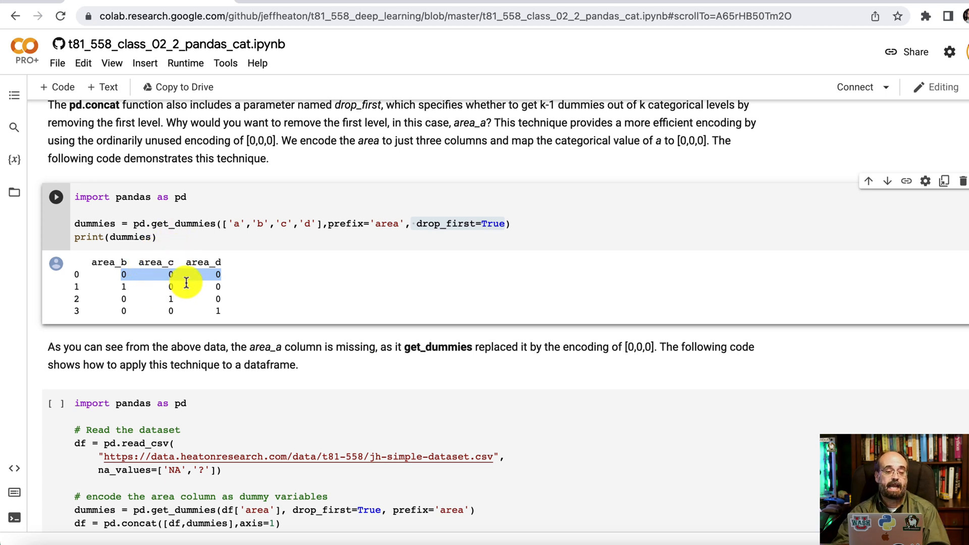
mouse_move(272, 232)
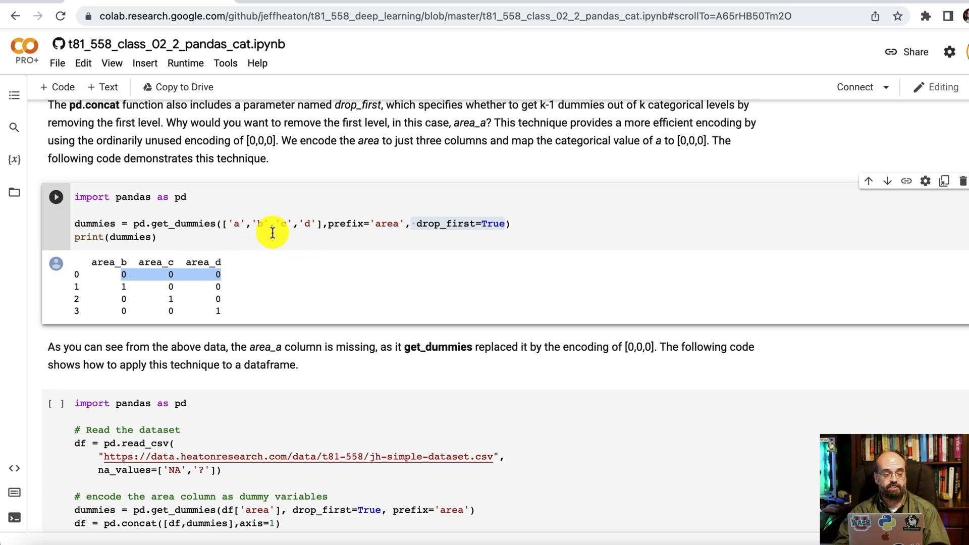
Scroll past the encoded dataframe to the Target Encoding sample-dataset code cell.
scroll(down, 3)
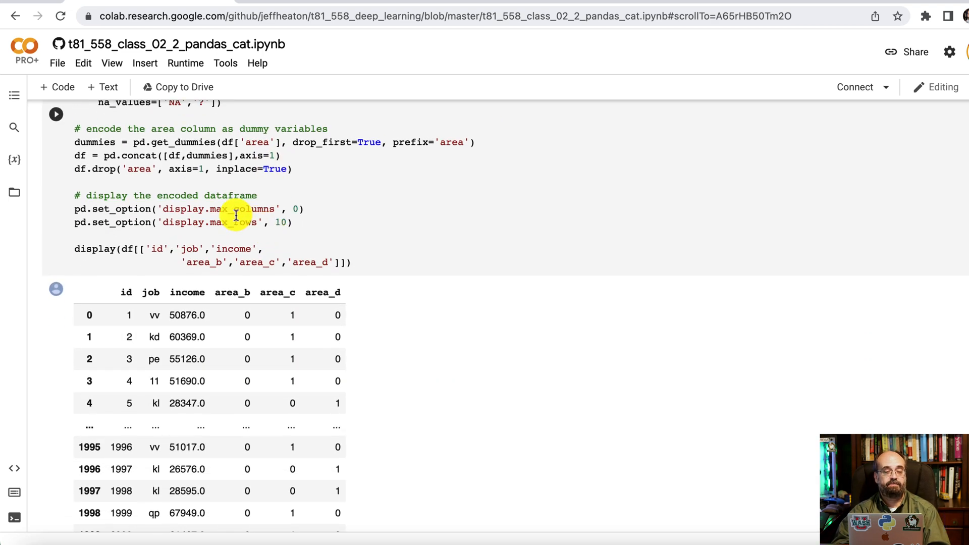
scroll(down, 3)
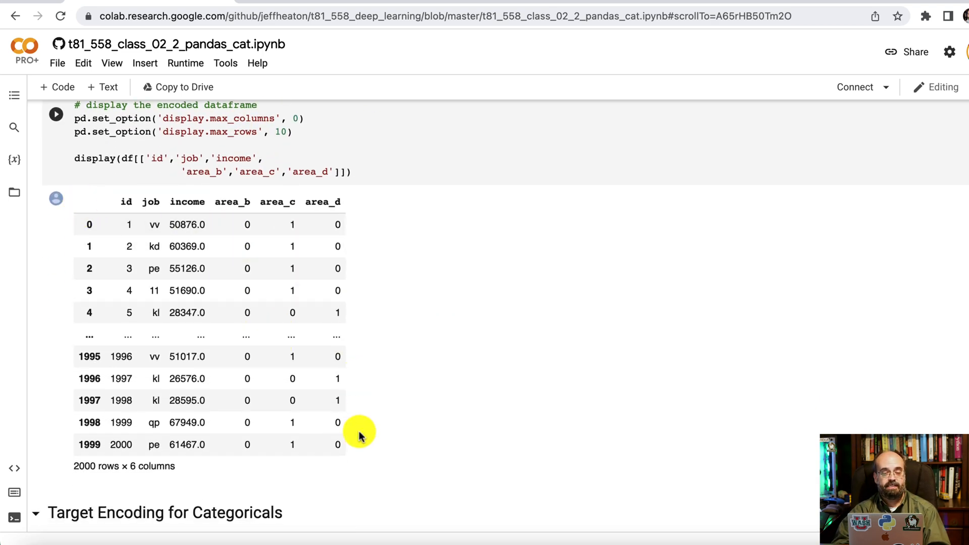
scroll(down, 3)
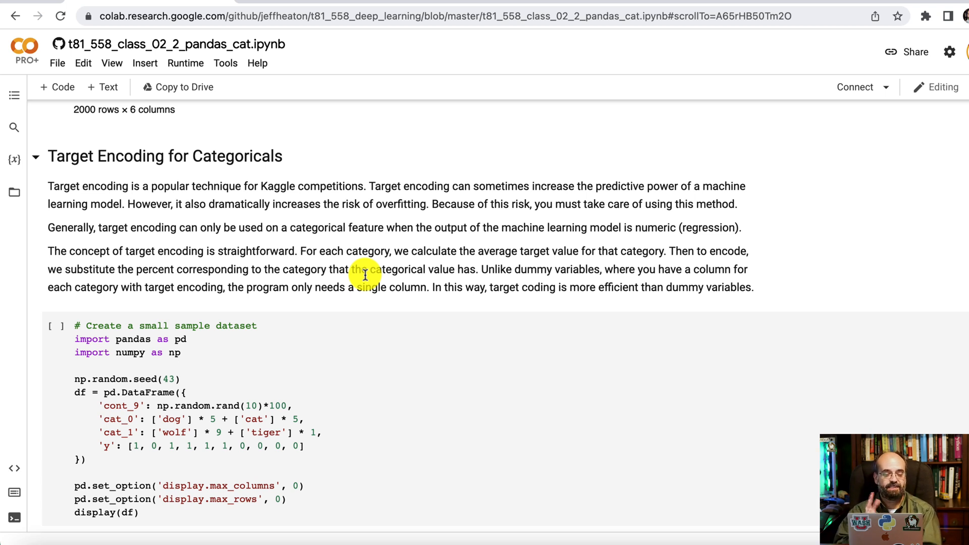
mouse_move(337, 217)
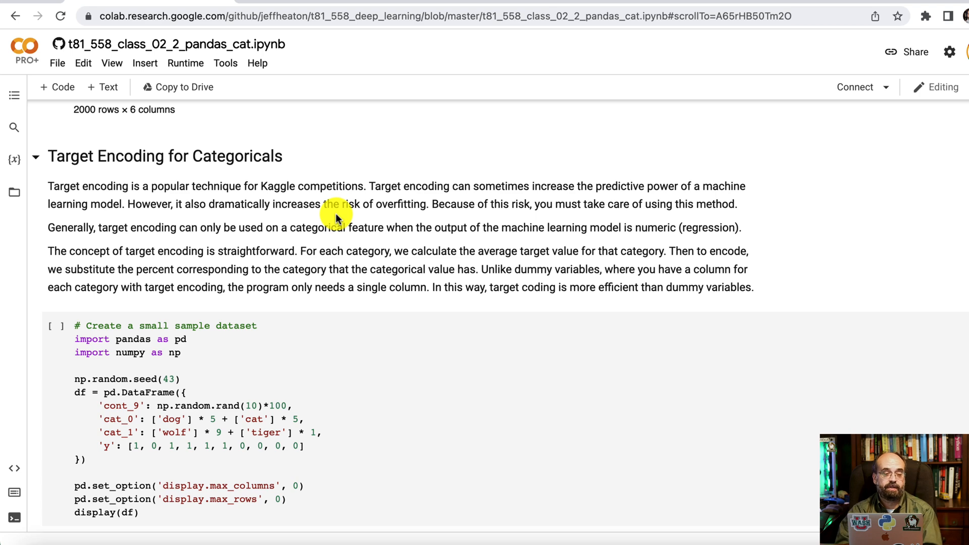
Show the animal table and select the means0 groupby cell (cat 0.2, dog 0.8).
scroll(down, 3)
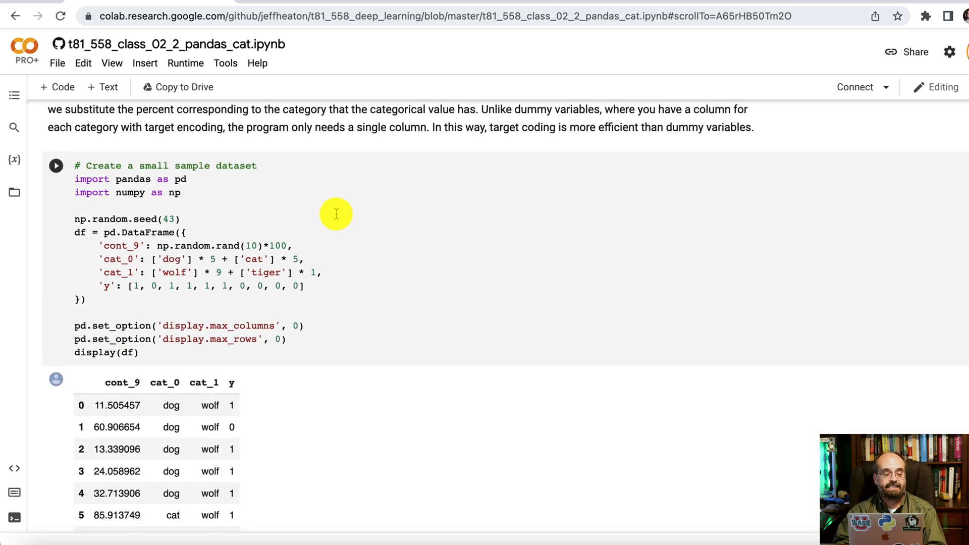
scroll(down, 3)
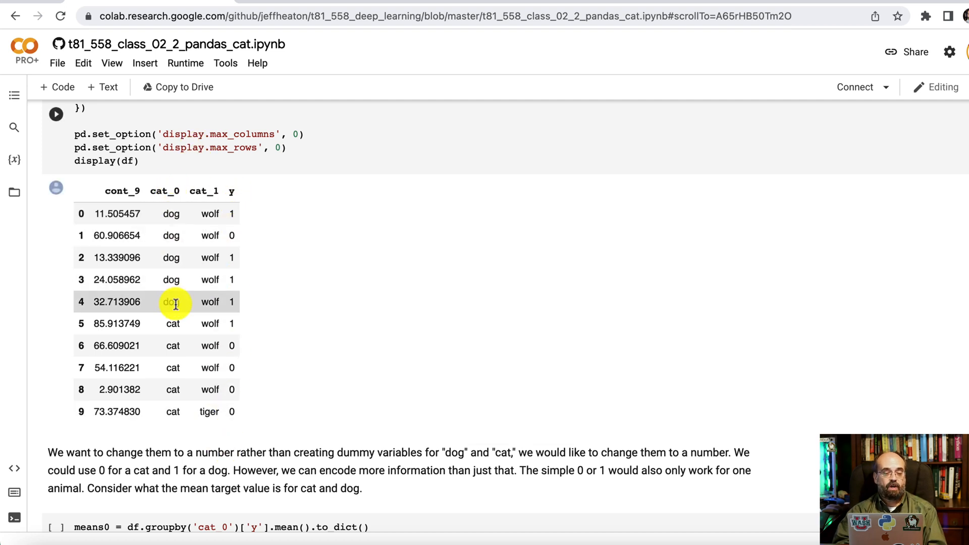
mouse_move(173, 250)
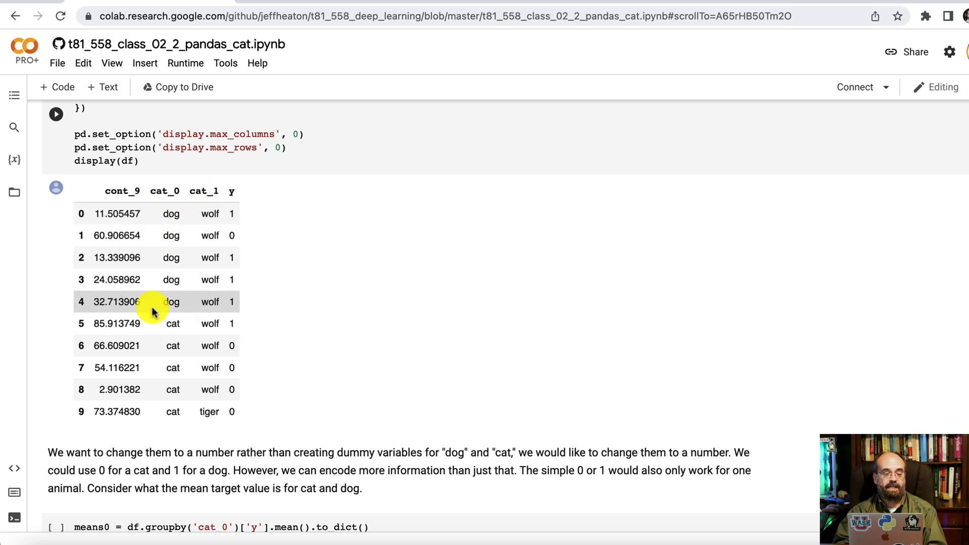
mouse_move(195, 146)
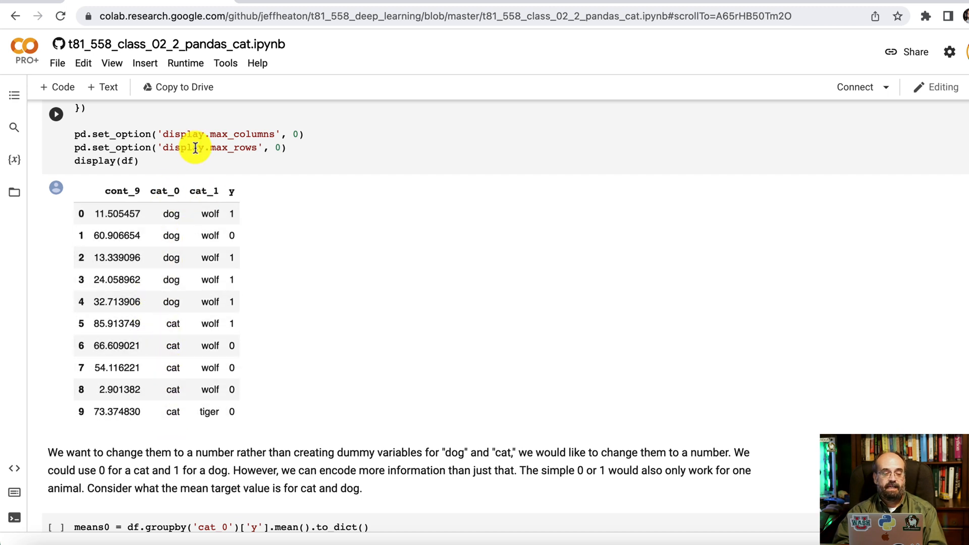
mouse_move(213, 238)
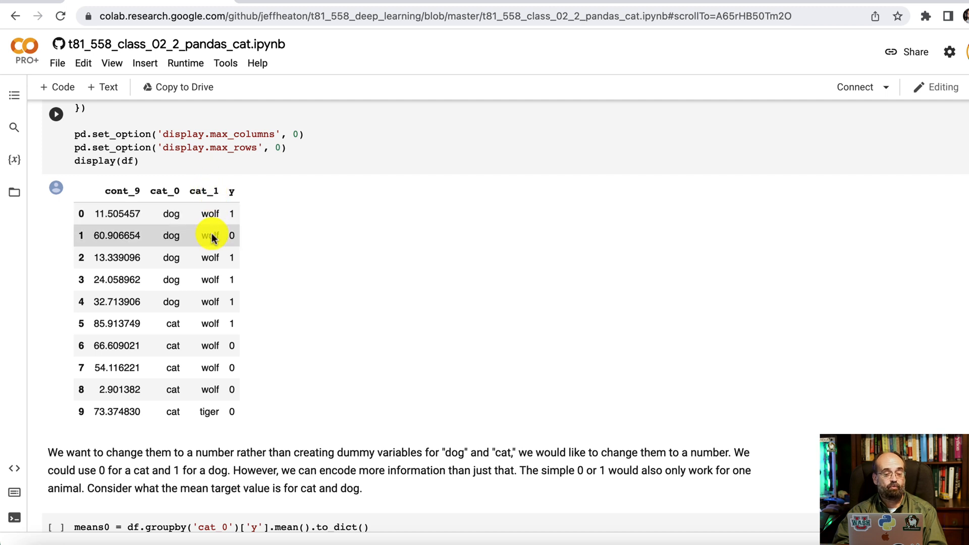
mouse_move(217, 410)
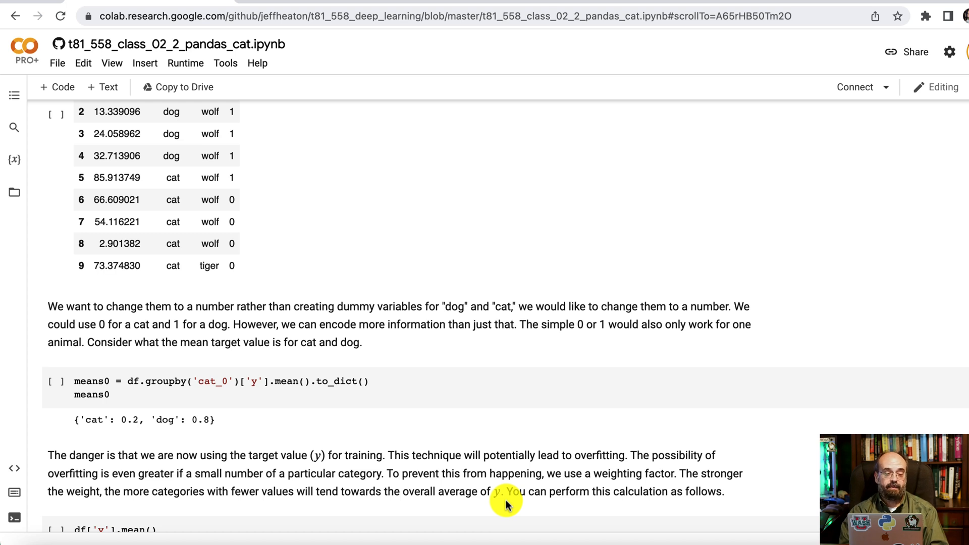
mouse_move(432, 452)
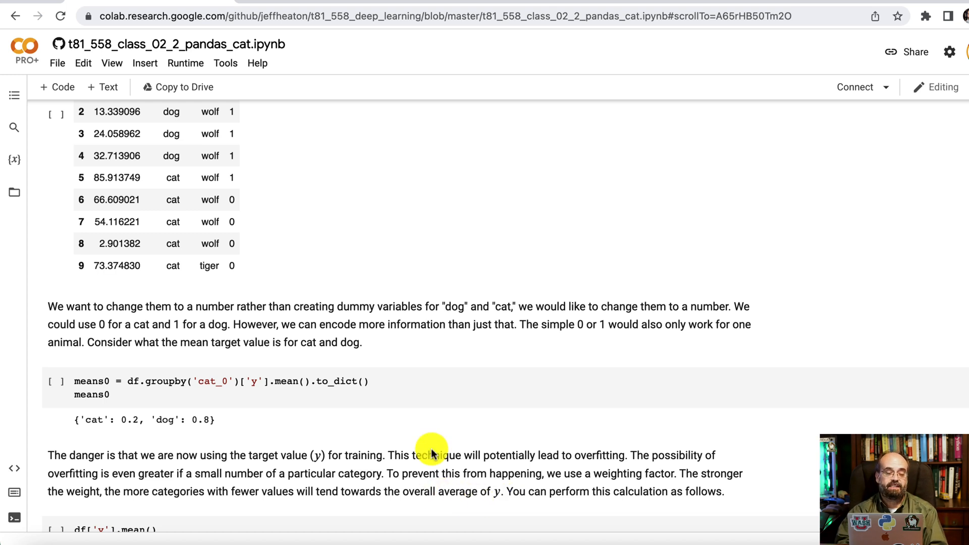
scroll(up, 3)
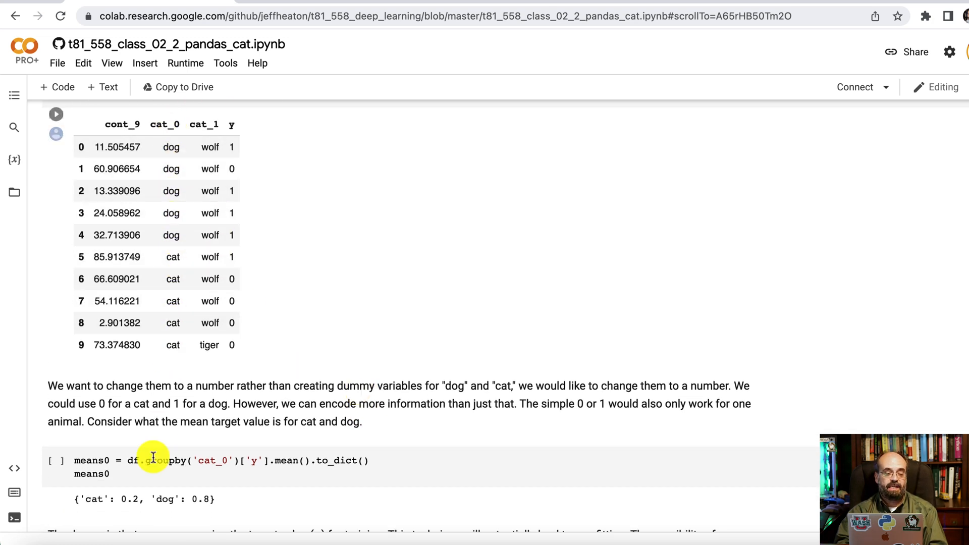
click(56, 460)
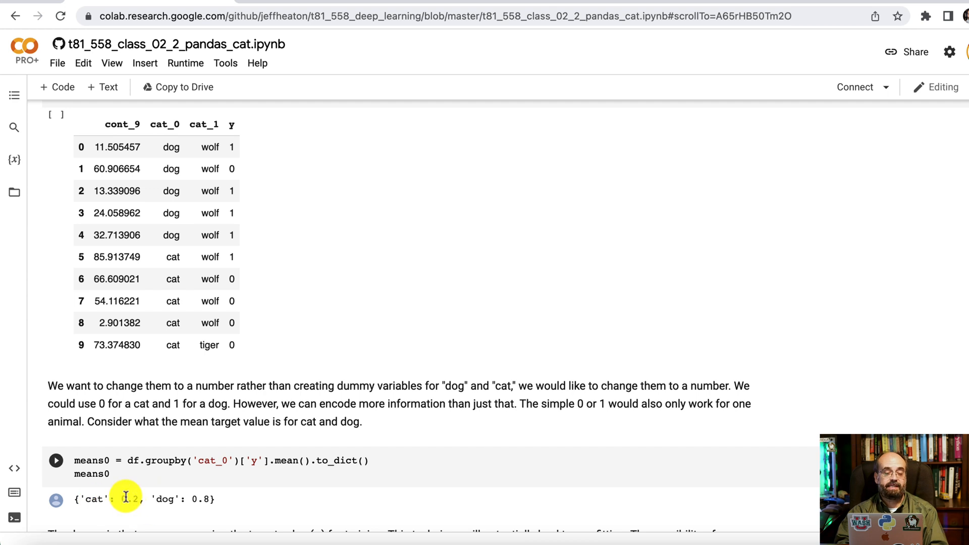
mouse_move(215, 506)
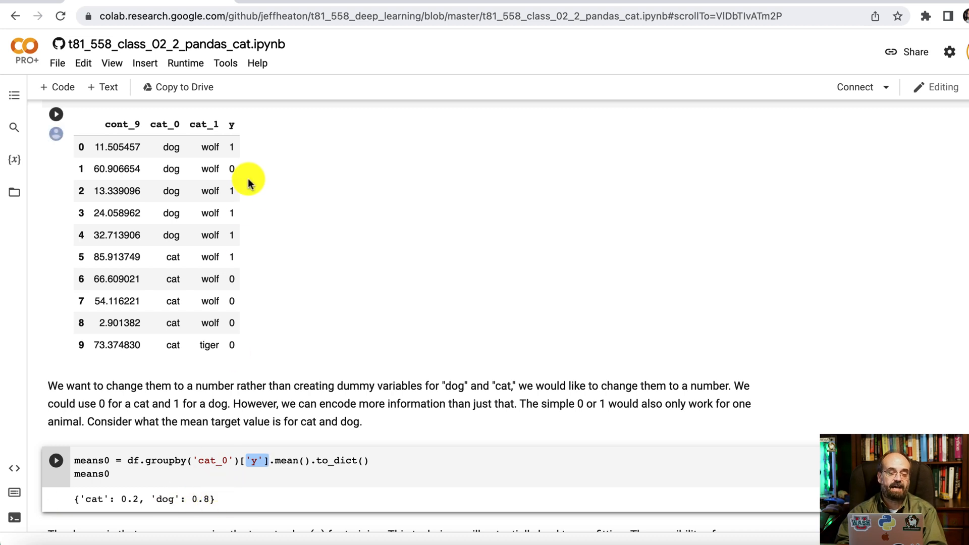
mouse_move(211, 255)
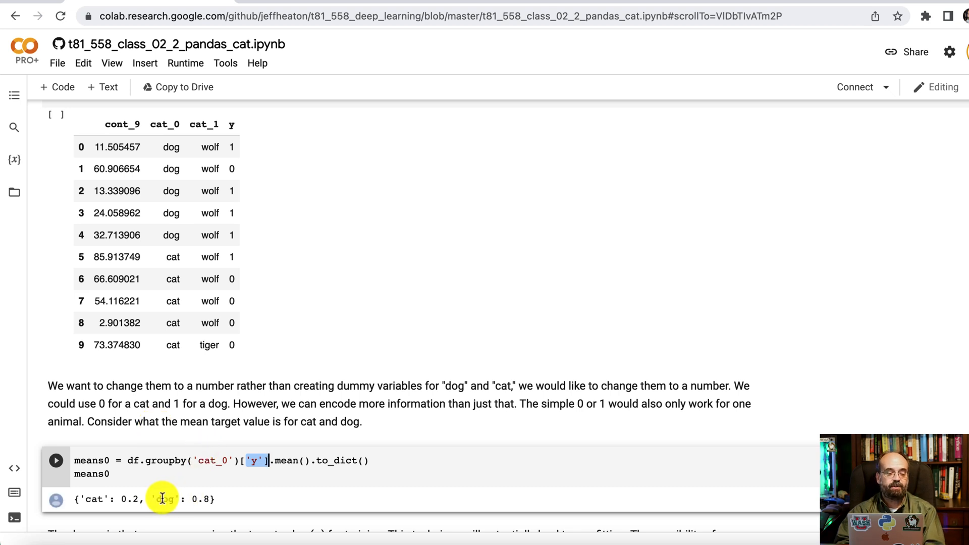
mouse_move(213, 507)
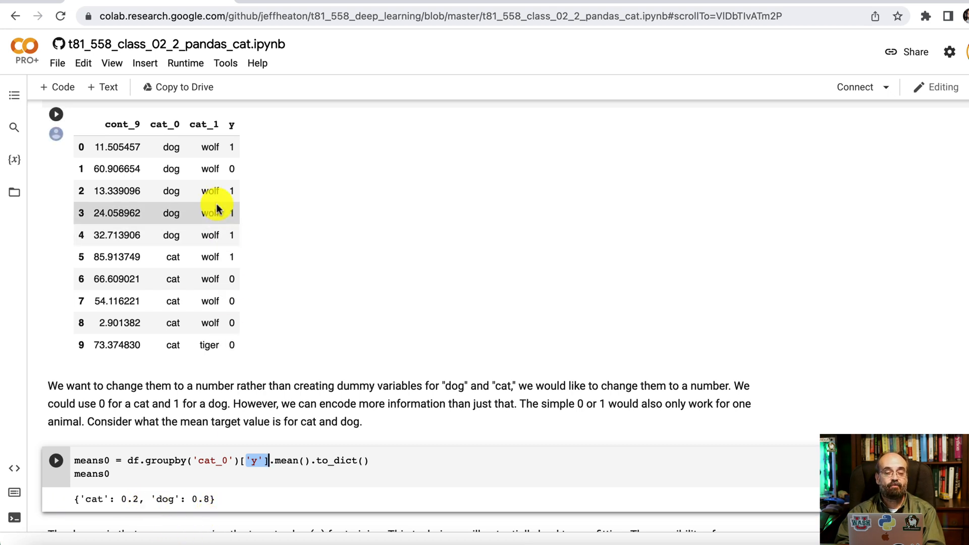
mouse_move(178, 146)
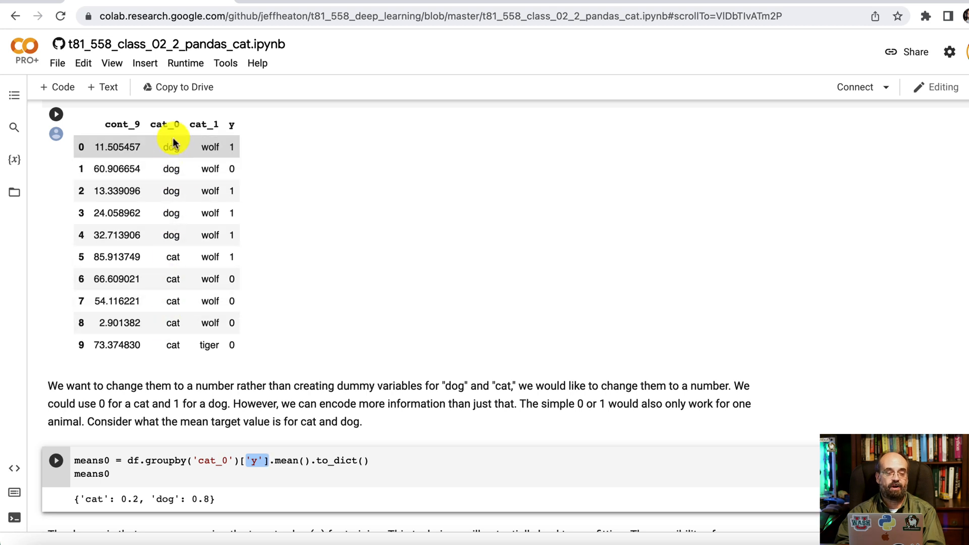
mouse_move(168, 234)
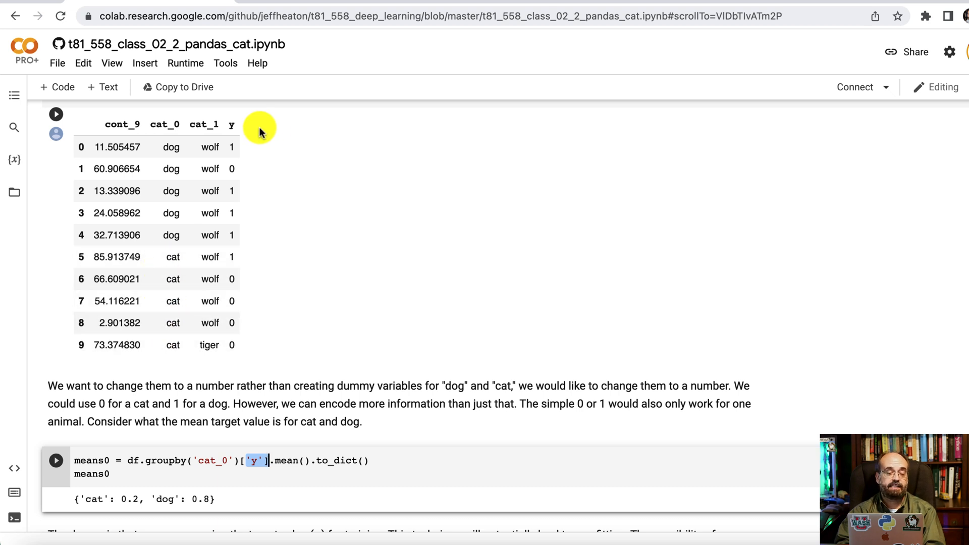
mouse_move(229, 241)
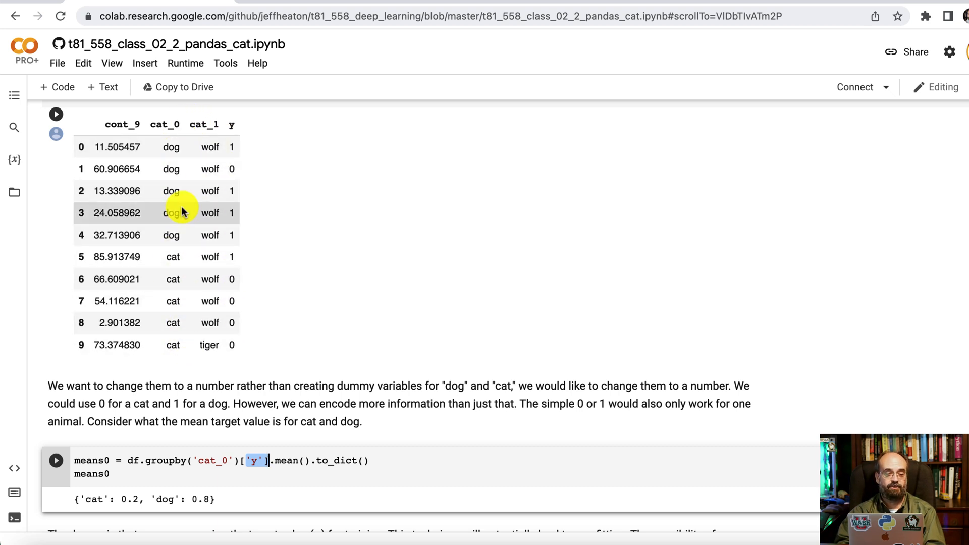
mouse_move(180, 147)
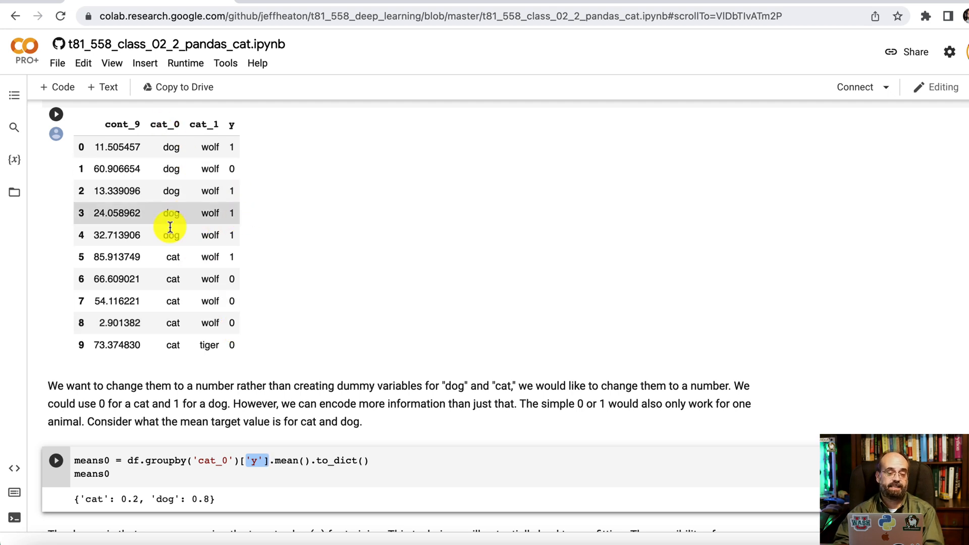
mouse_move(170, 168)
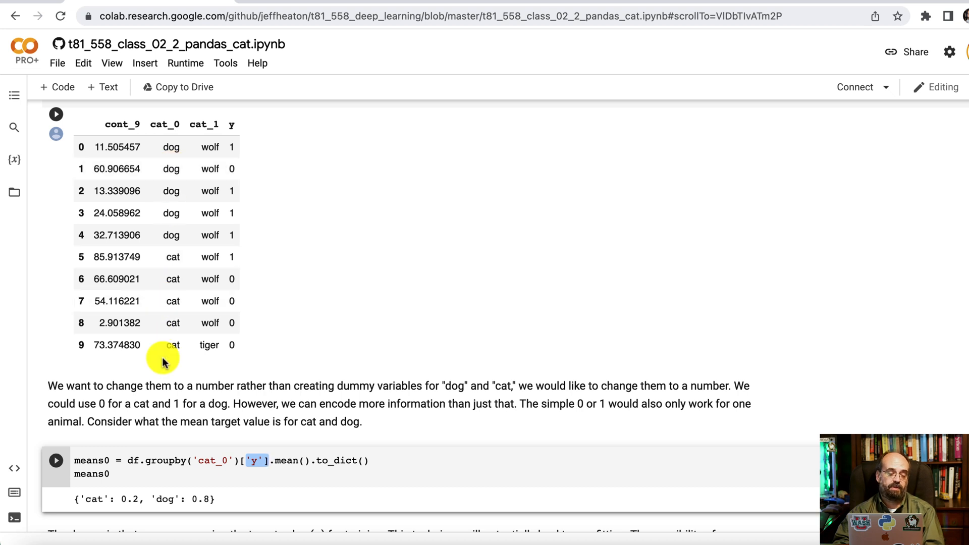
scroll(down, 3)
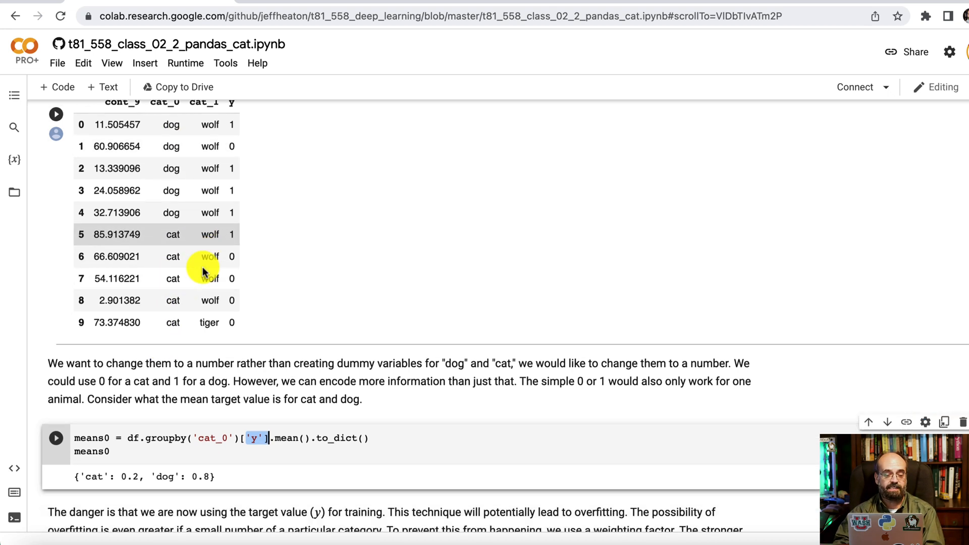
scroll(down, 3)
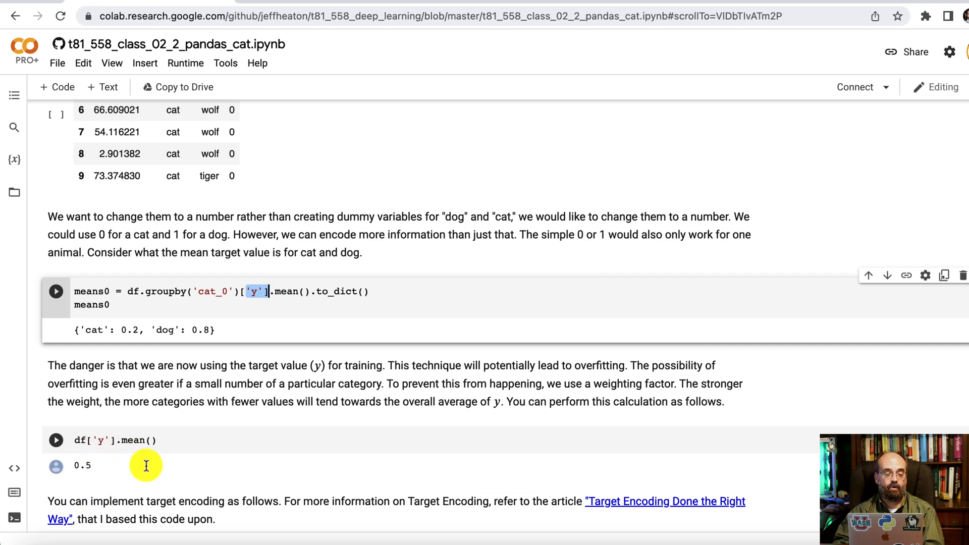
scroll(down, 3)
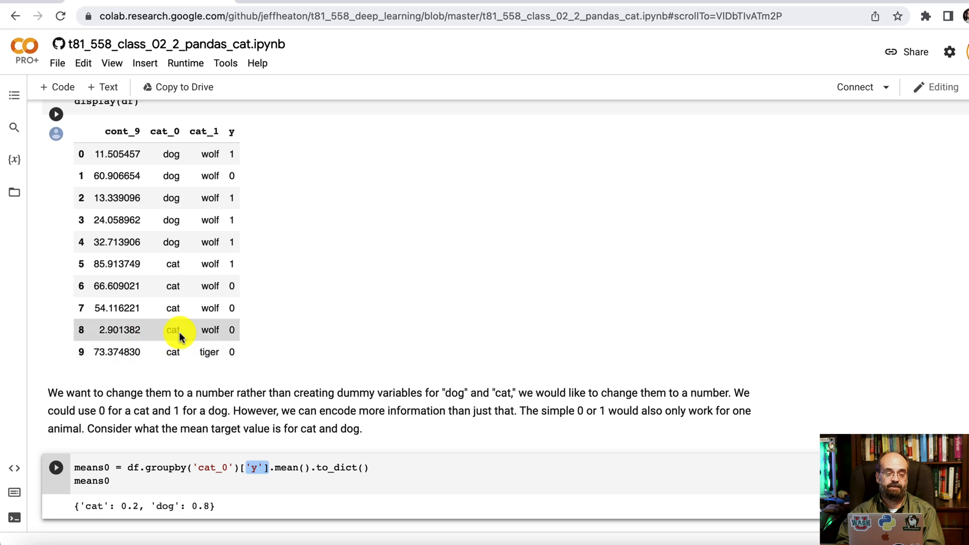
mouse_move(204, 352)
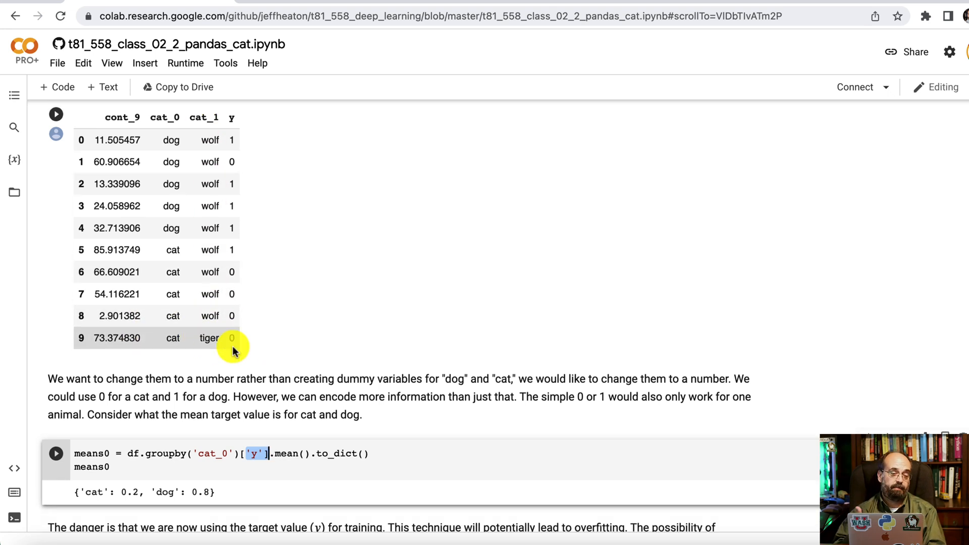
mouse_move(212, 151)
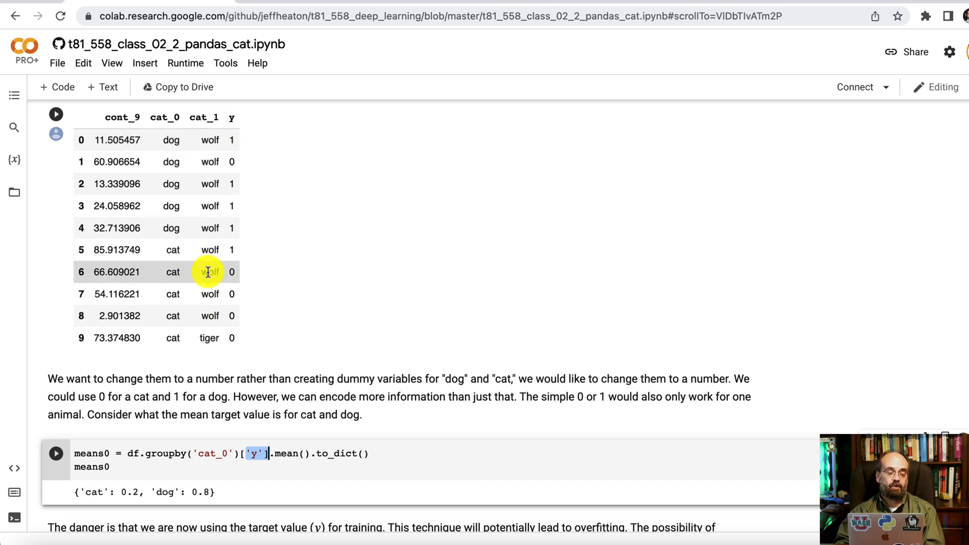
mouse_move(209, 183)
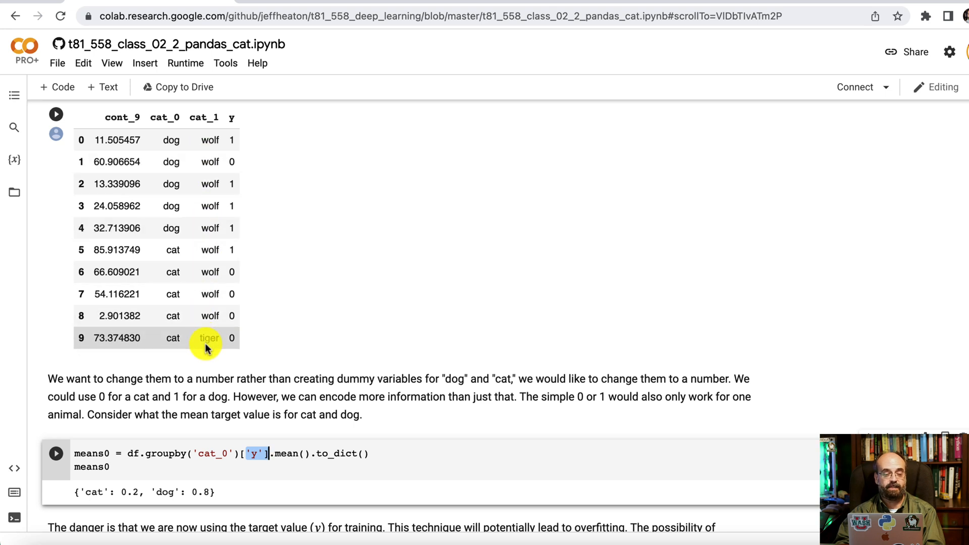
scroll(down, 3)
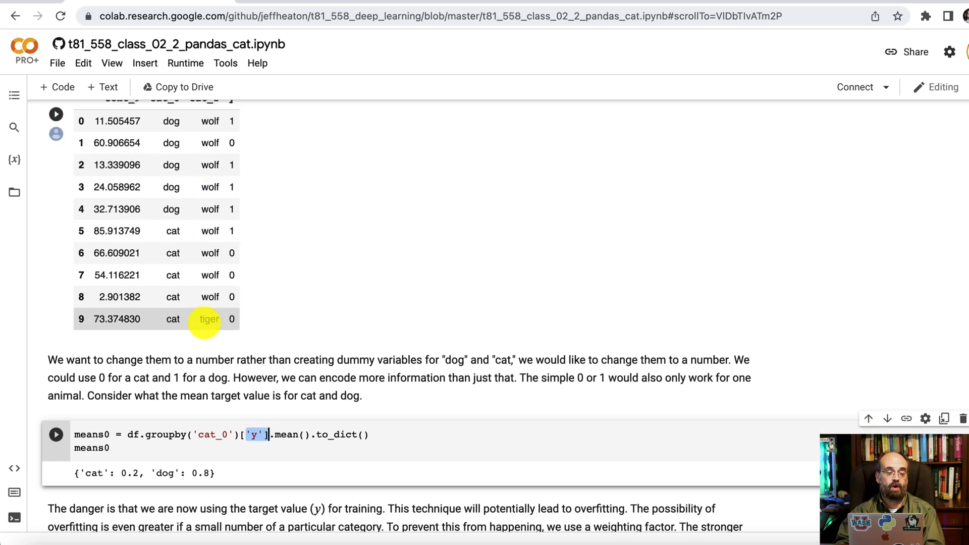
scroll(down, 3)
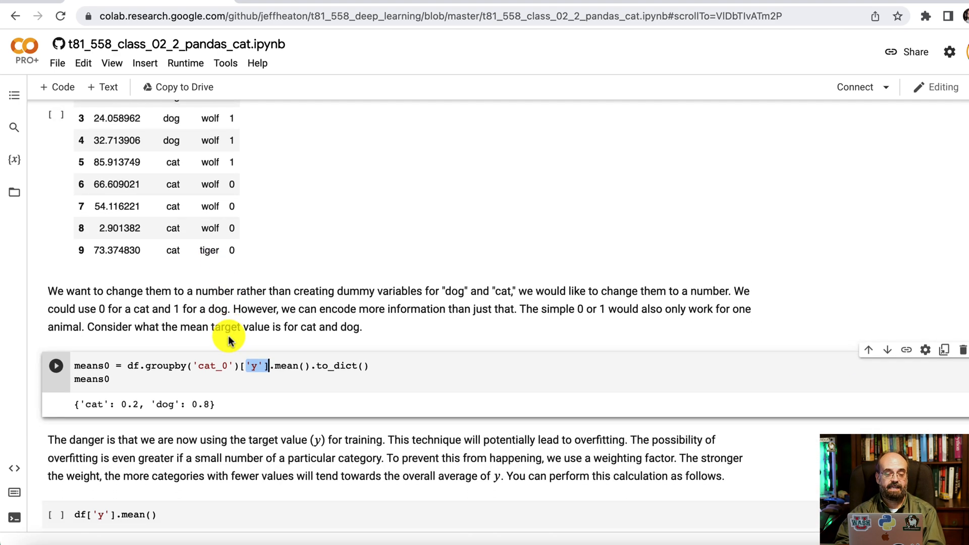
Scroll past calc_smooth_mean to education levels Kindergarten (0) through Post Doctorate (20).
scroll(down, 3)
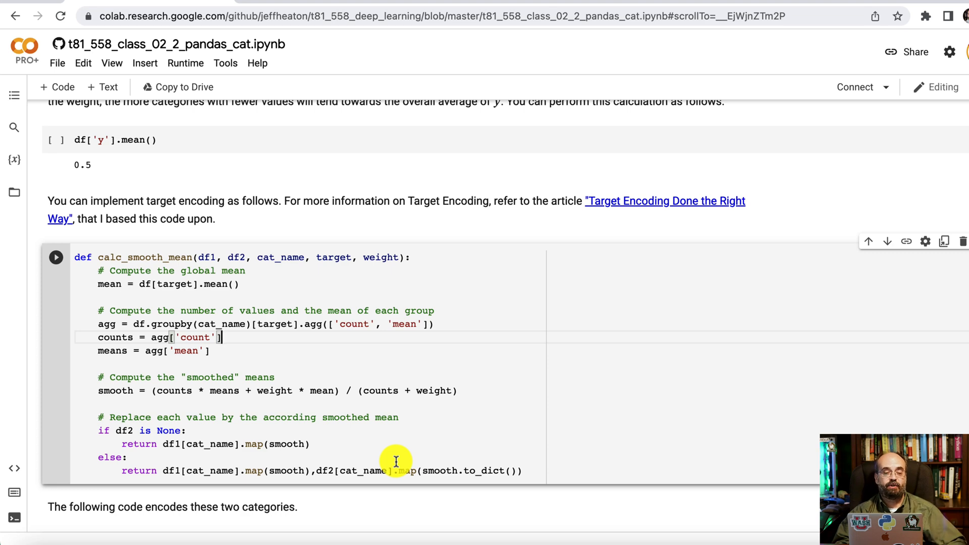
mouse_move(401, 212)
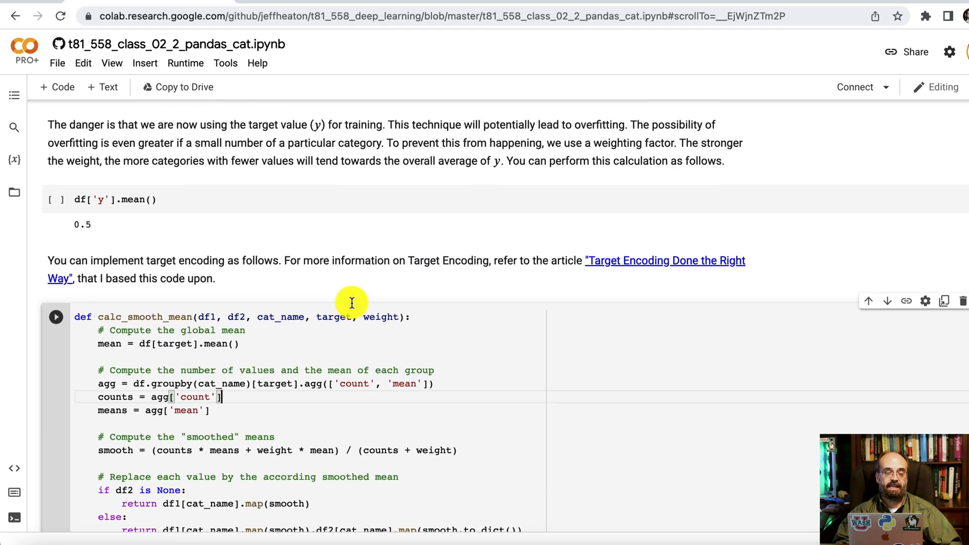
scroll(down, 3)
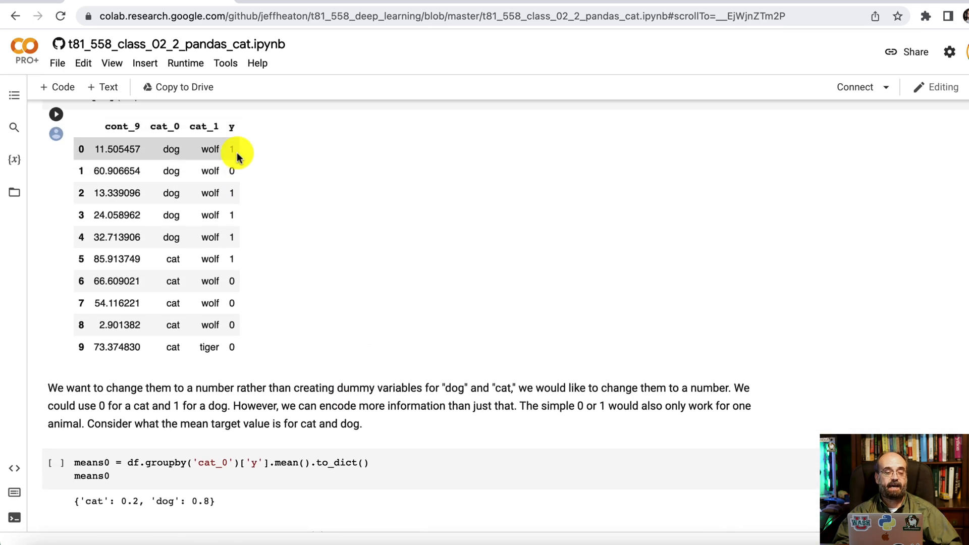
mouse_move(238, 347)
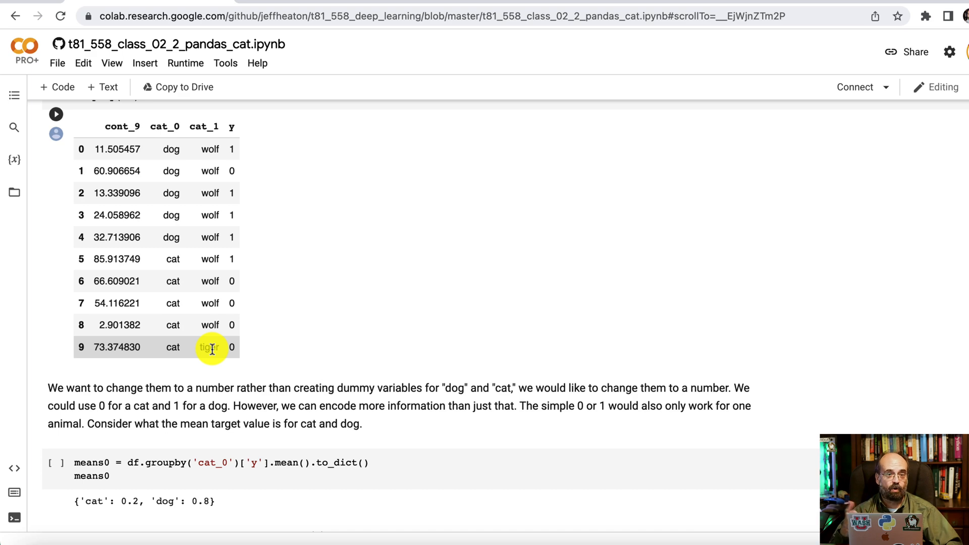
scroll(down, 3)
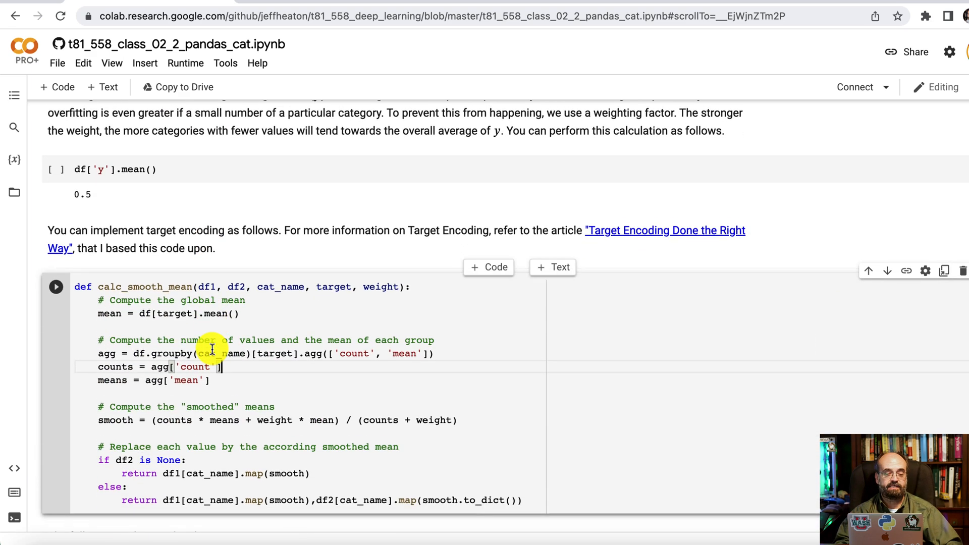
scroll(down, 3)
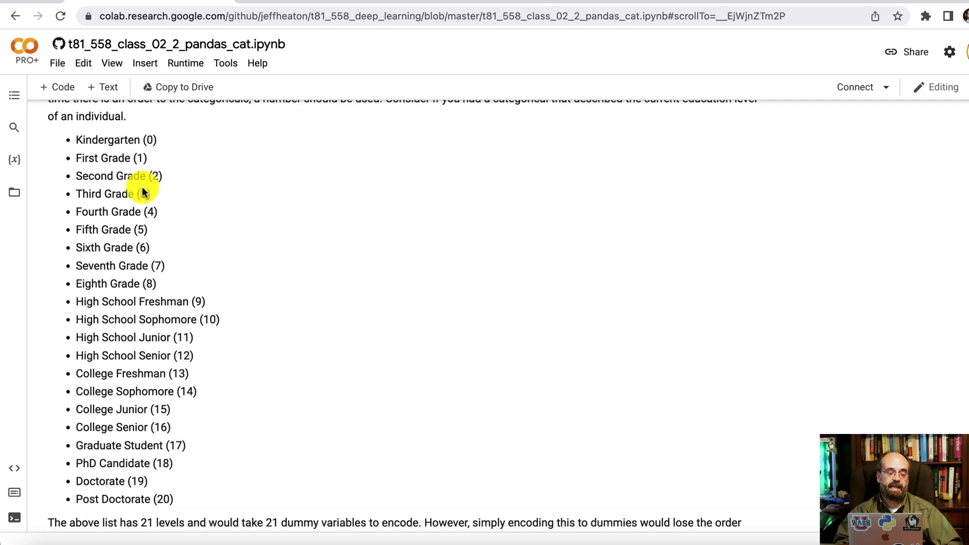
Scroll to the 21-dummy-variables note and the High Cardinality Categorical embedding-layer explanation.
scroll(down, 3)
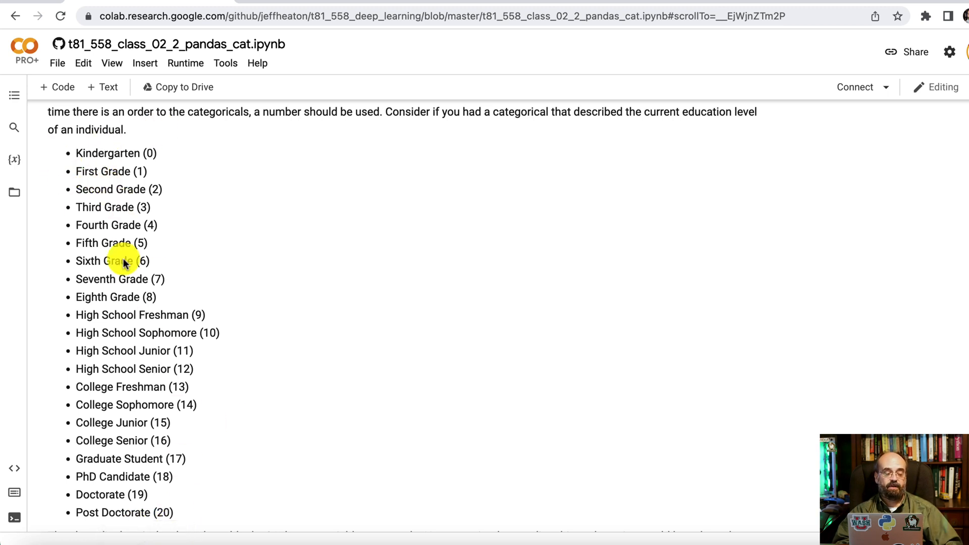
mouse_move(57, 63)
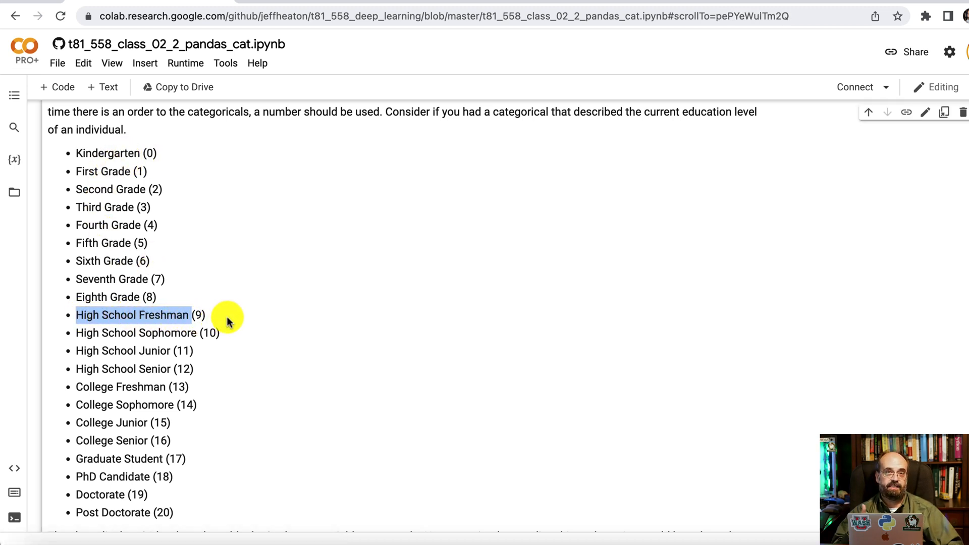
scroll(down, 3)
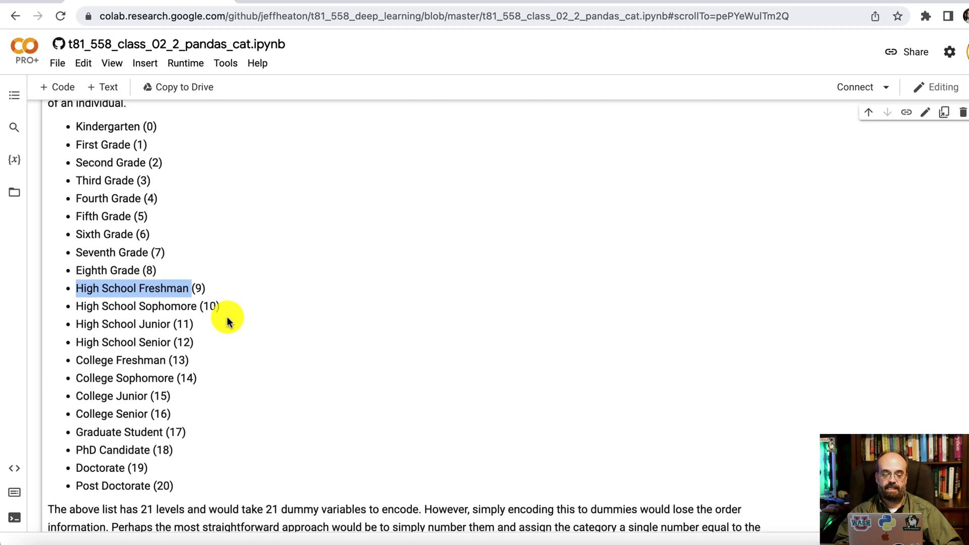
scroll(down, 3)
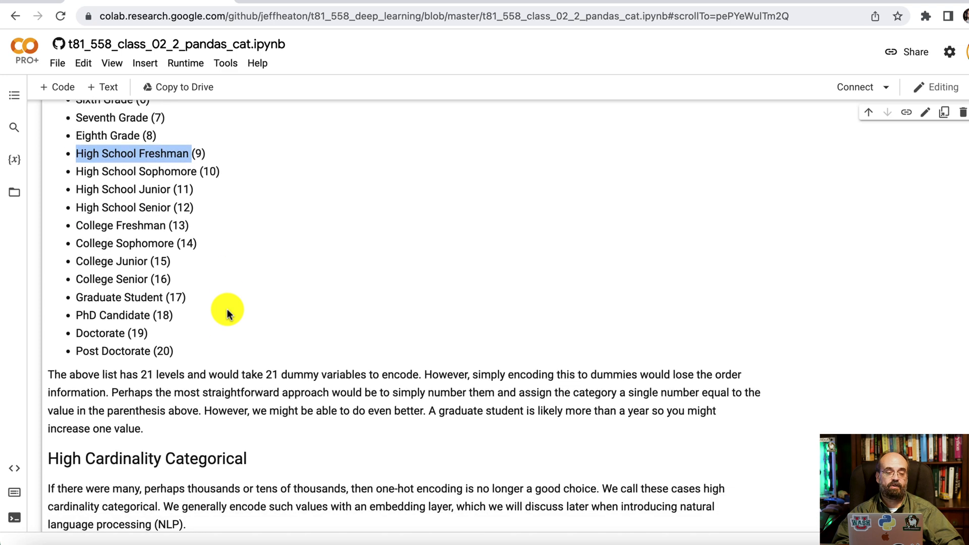
scroll(up, 3)
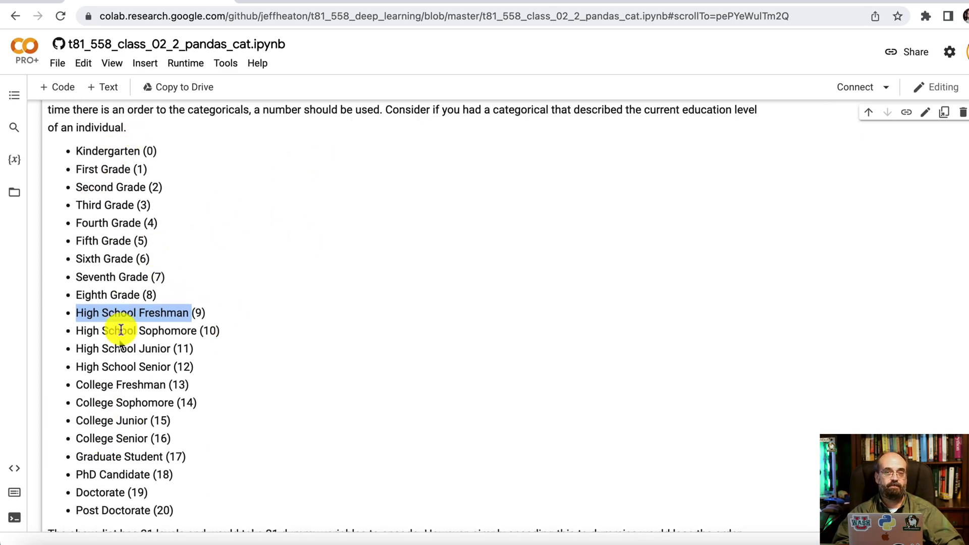
scroll(down, 3)
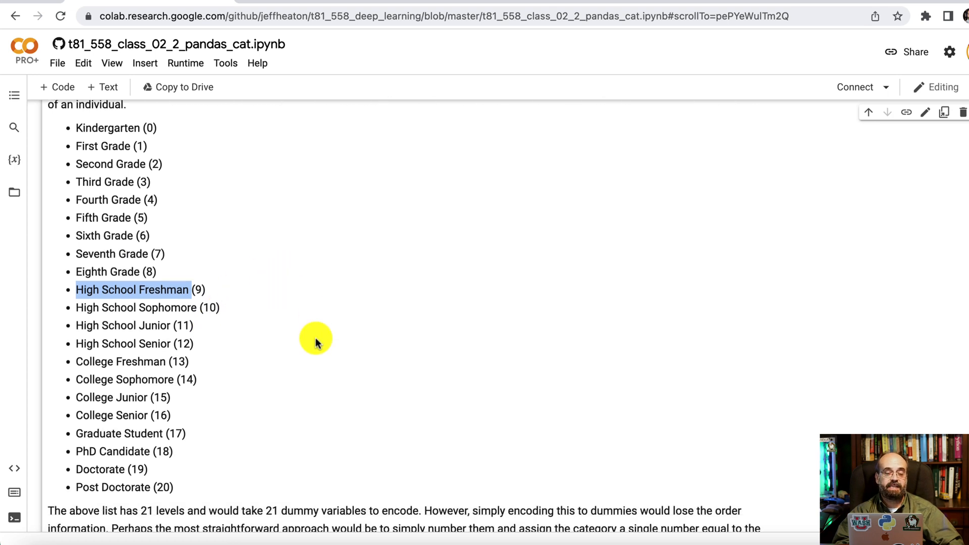
scroll(down, 3)
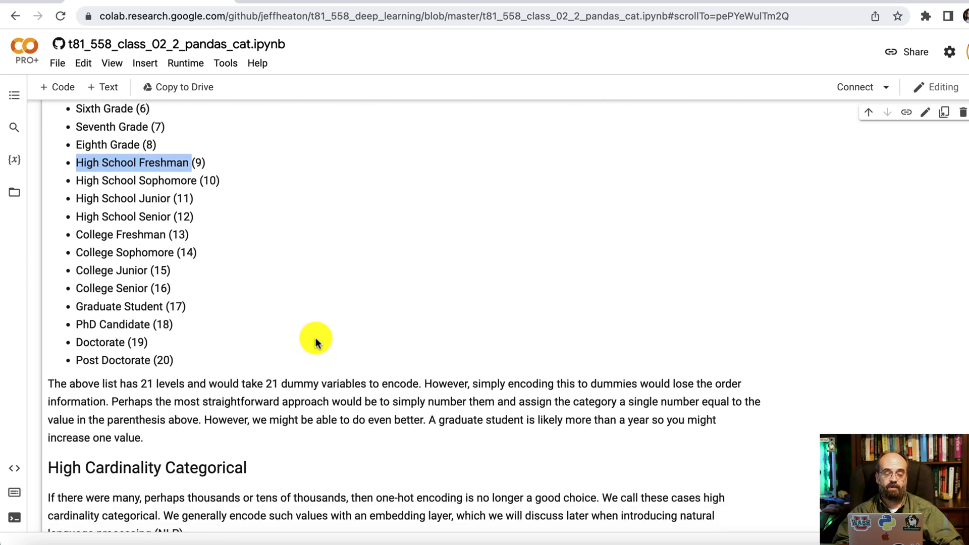
scroll(down, 3)
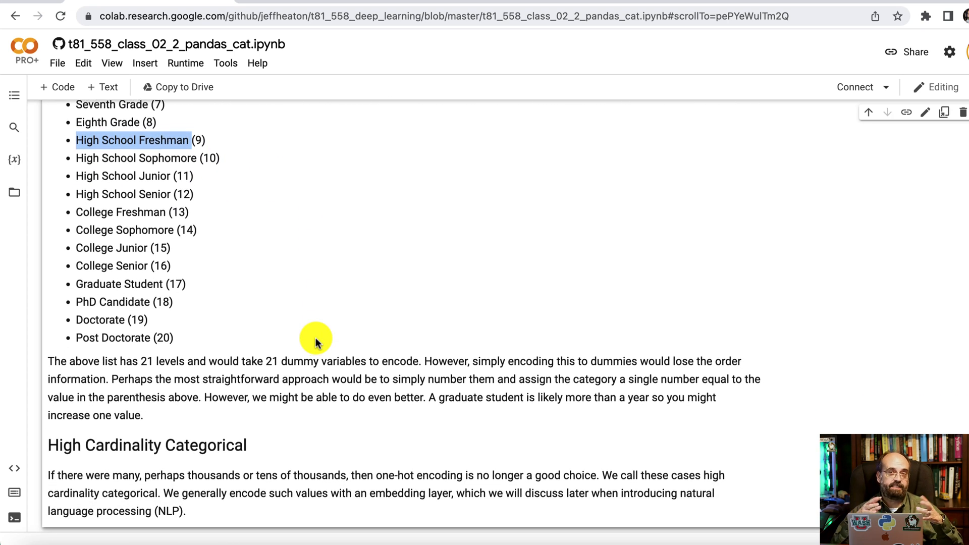